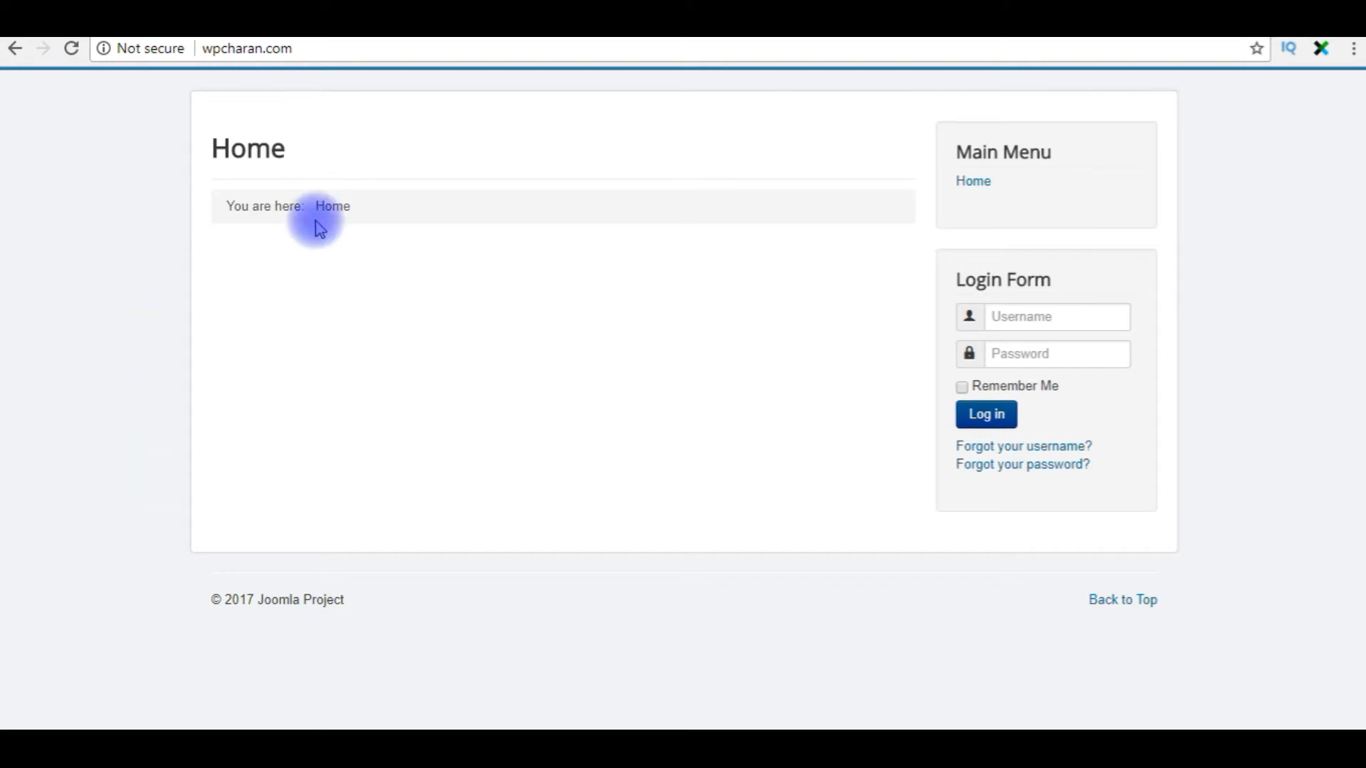
mouse_move(1230, 361)
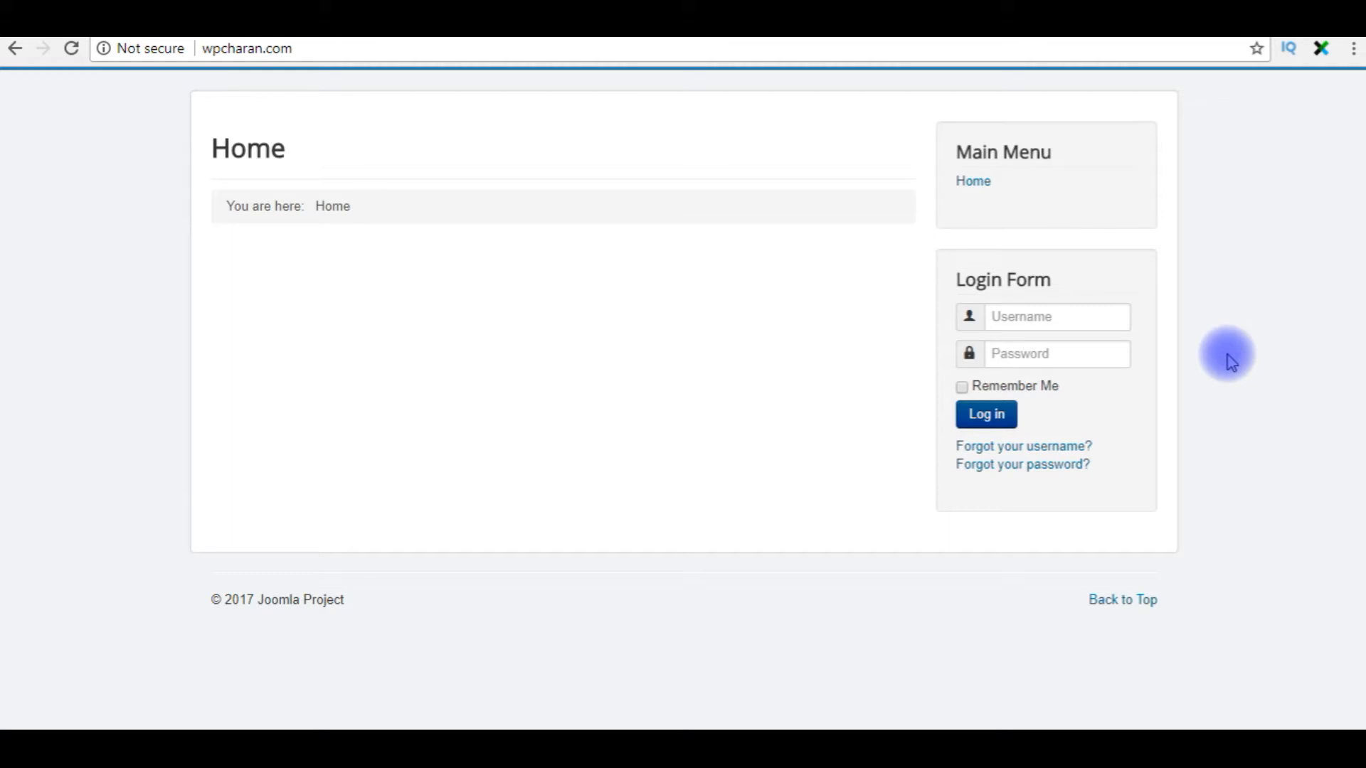
mouse_move(250, 104)
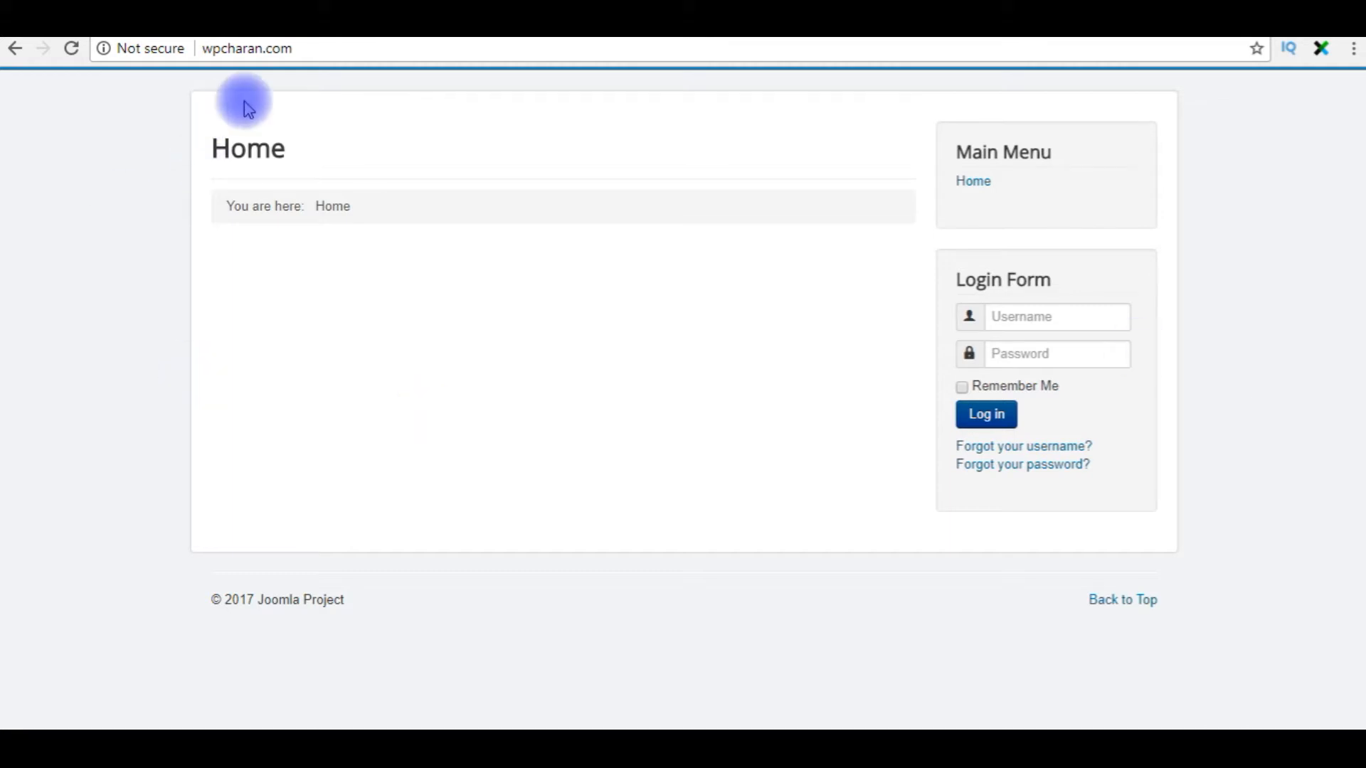
mouse_move(234, 119)
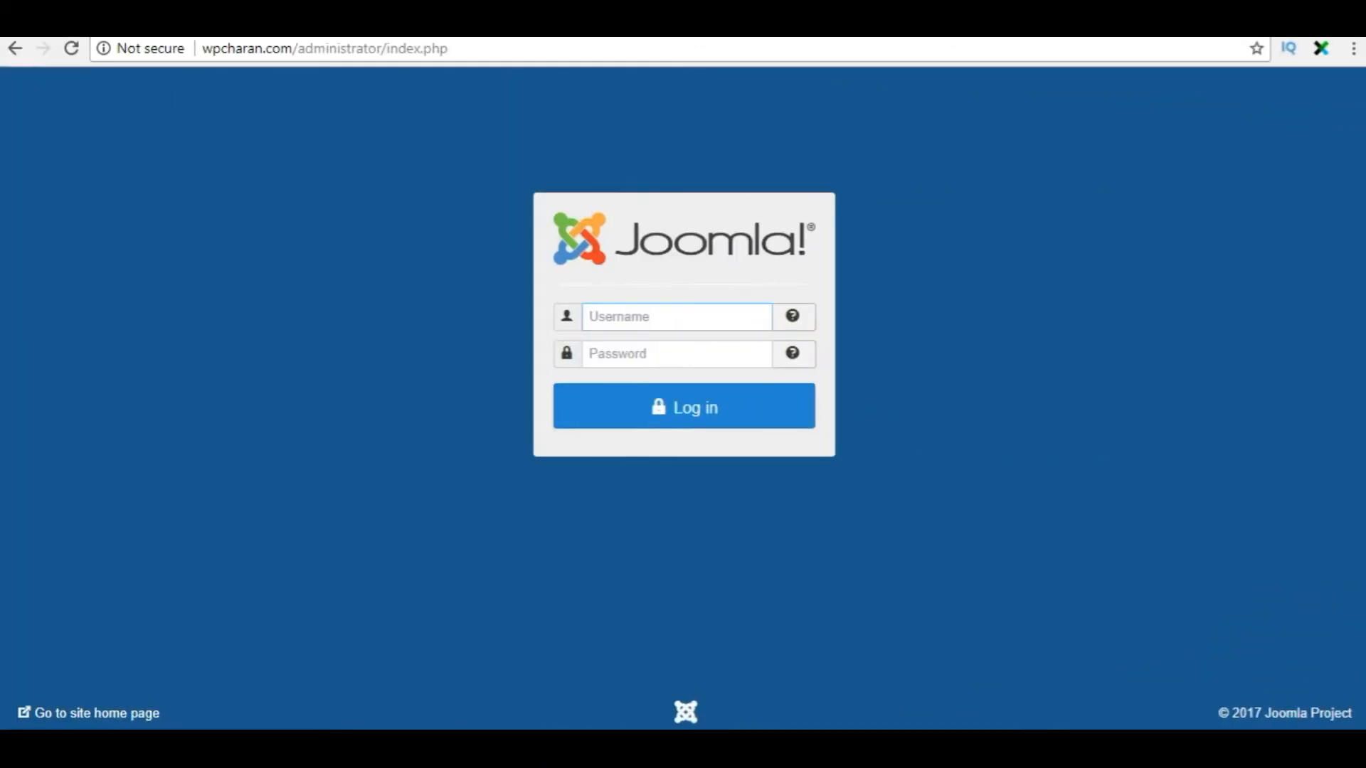
- Log in to /administrator as user 'charan' and dismiss Chrome's save-password popup
left_click(684, 407)
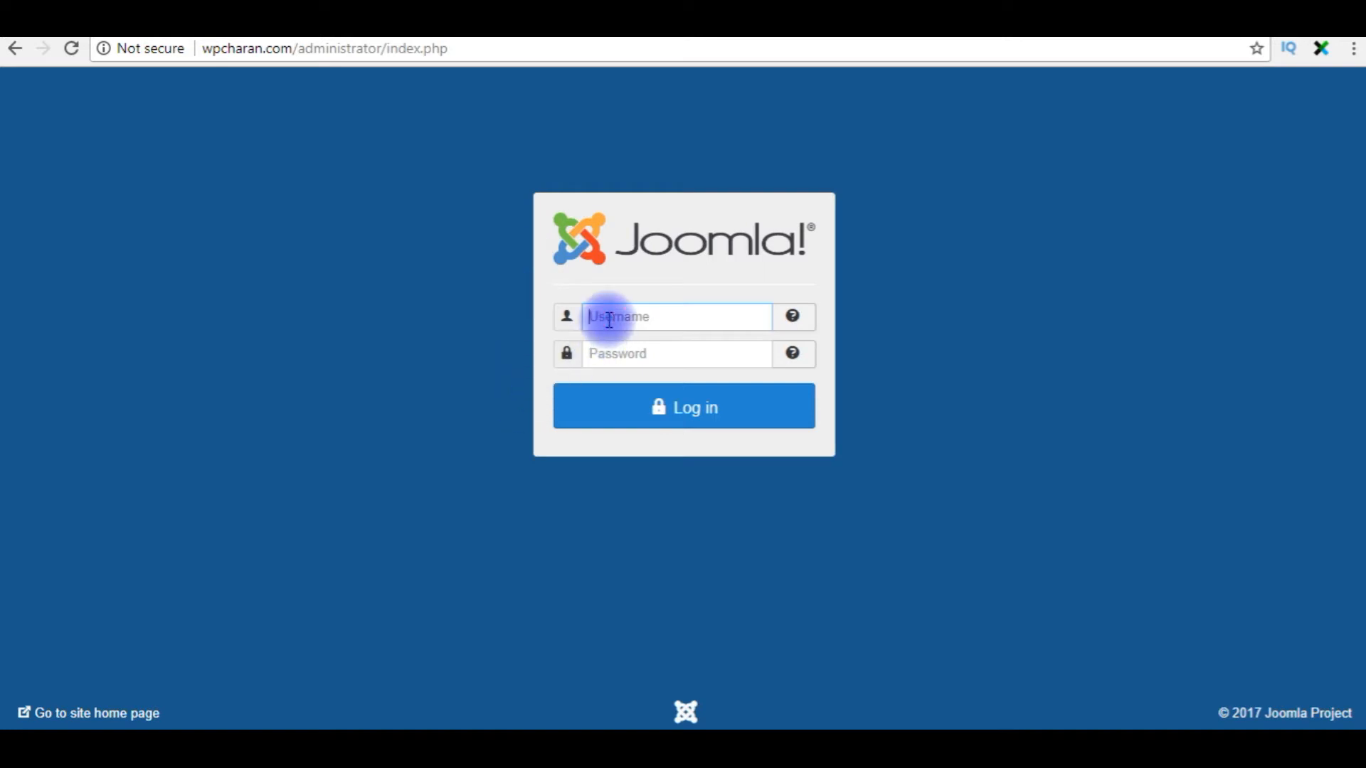
type("charan")
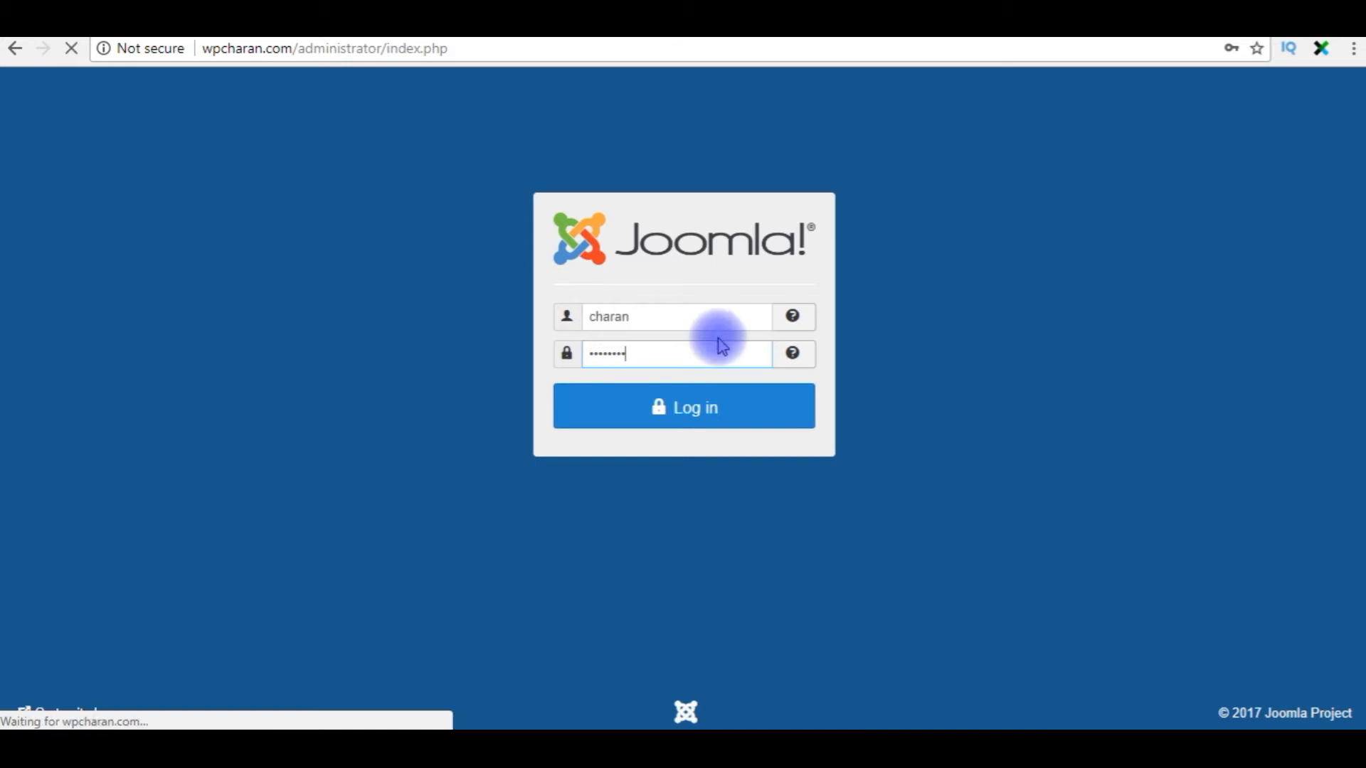
left_click(682, 406)
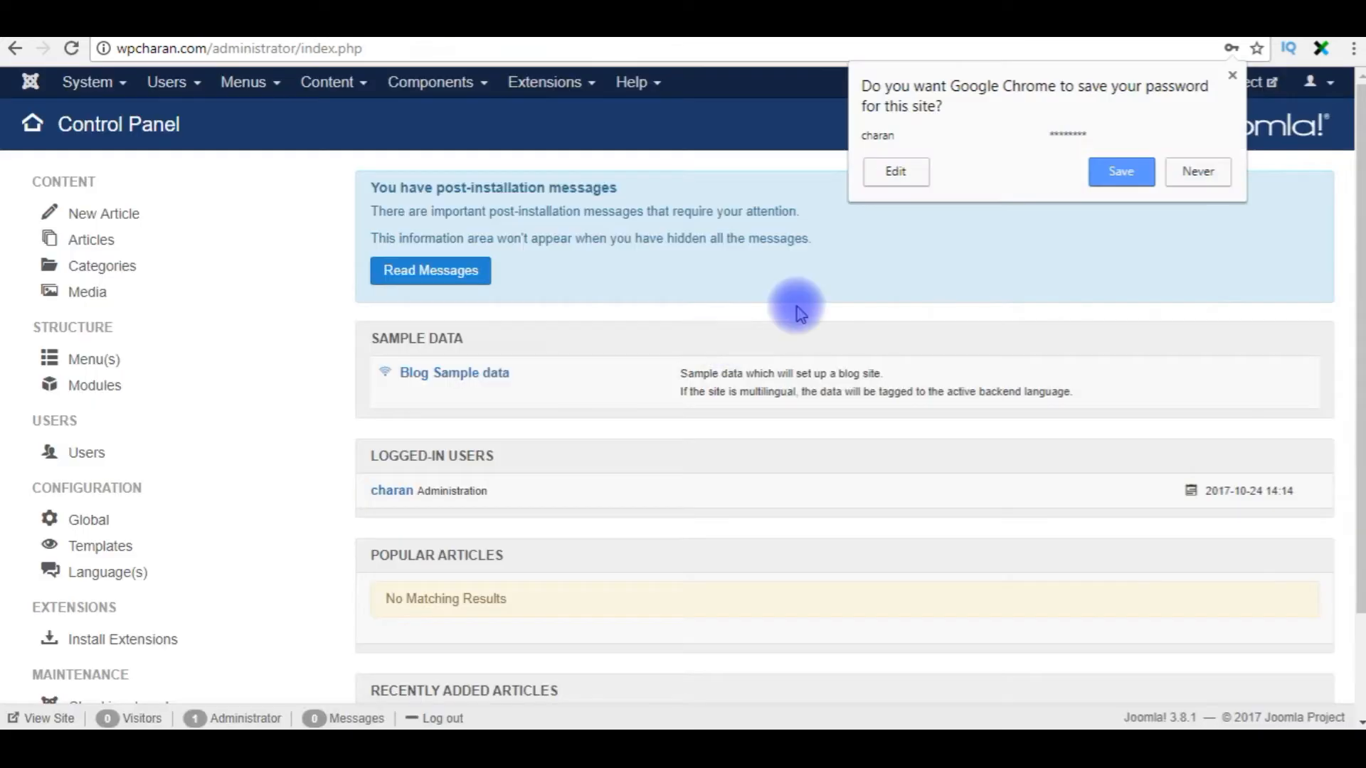
left_click(1196, 172)
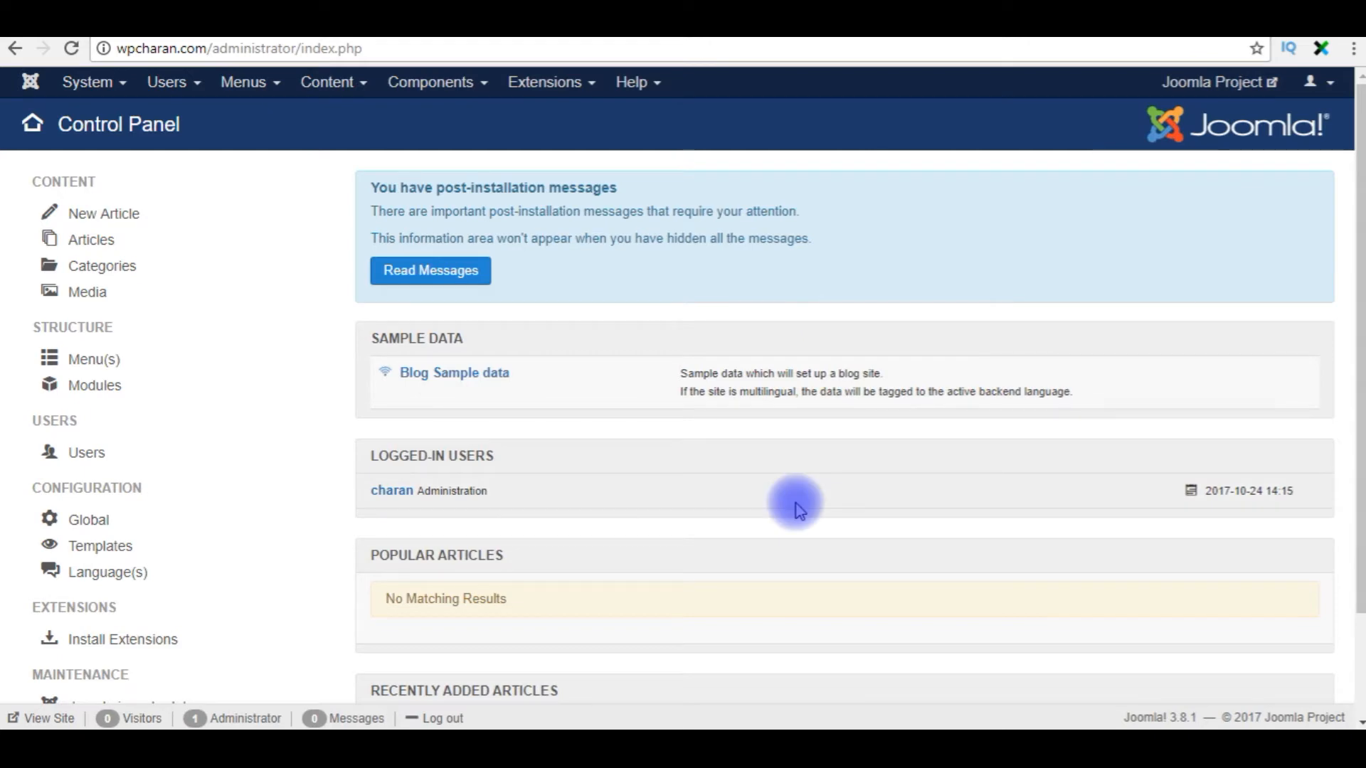
mouse_move(327, 287)
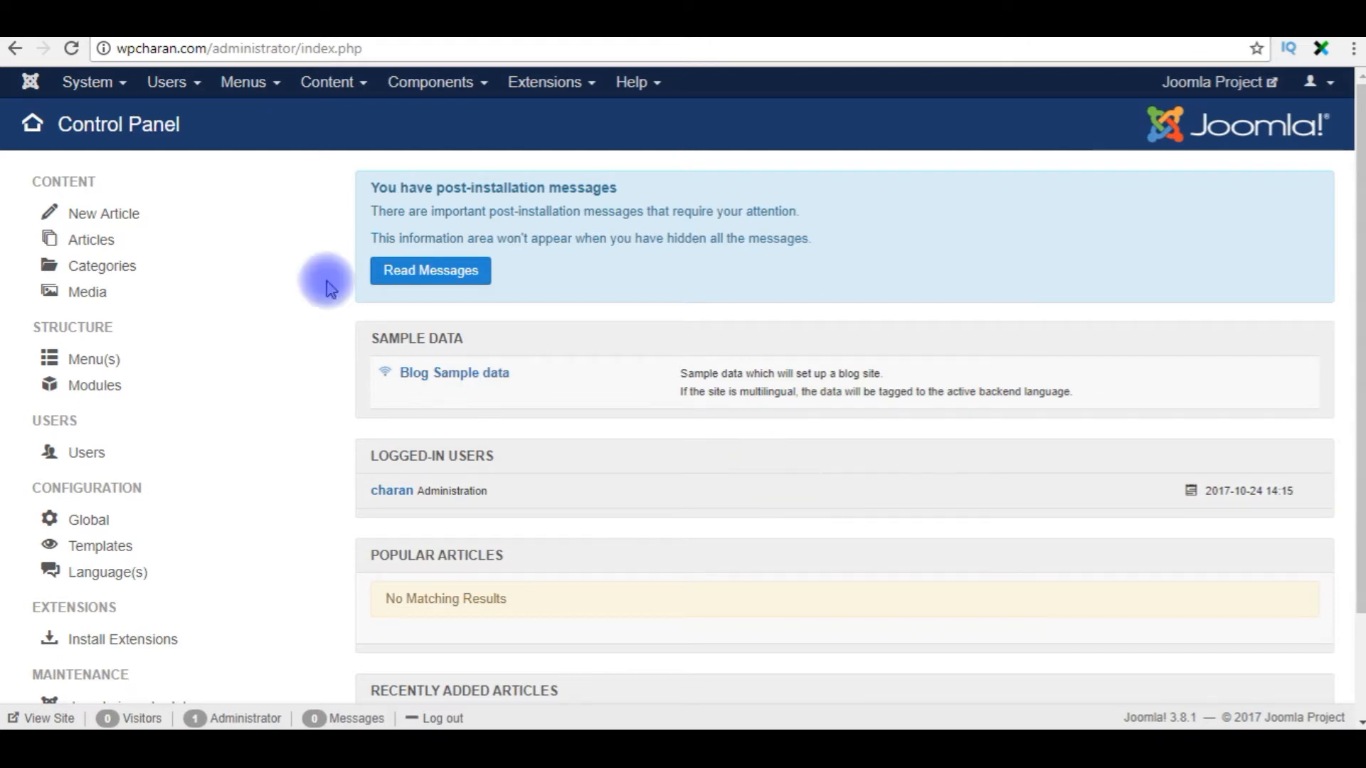
mouse_move(62, 180)
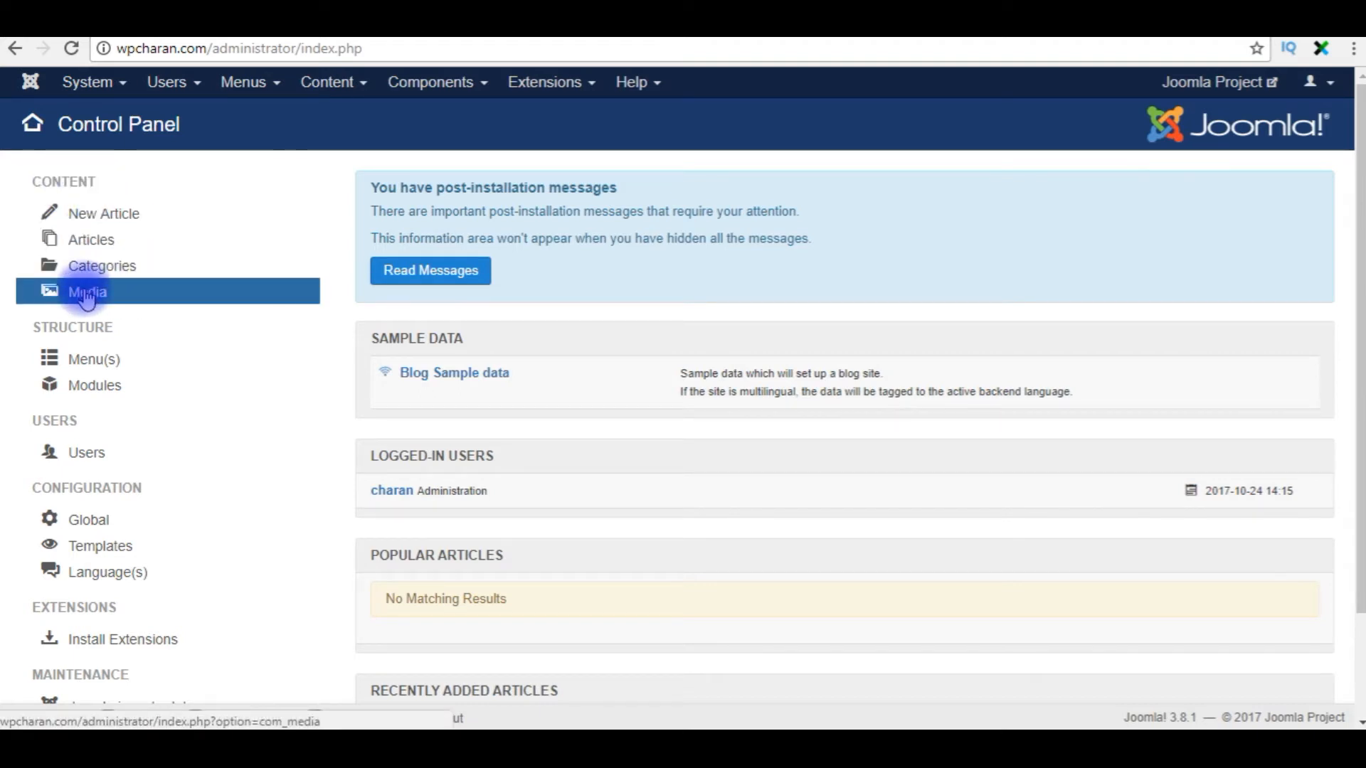
- Go to Media, enter the images/headers folder and reveal the Upload form
left_click(86, 292)
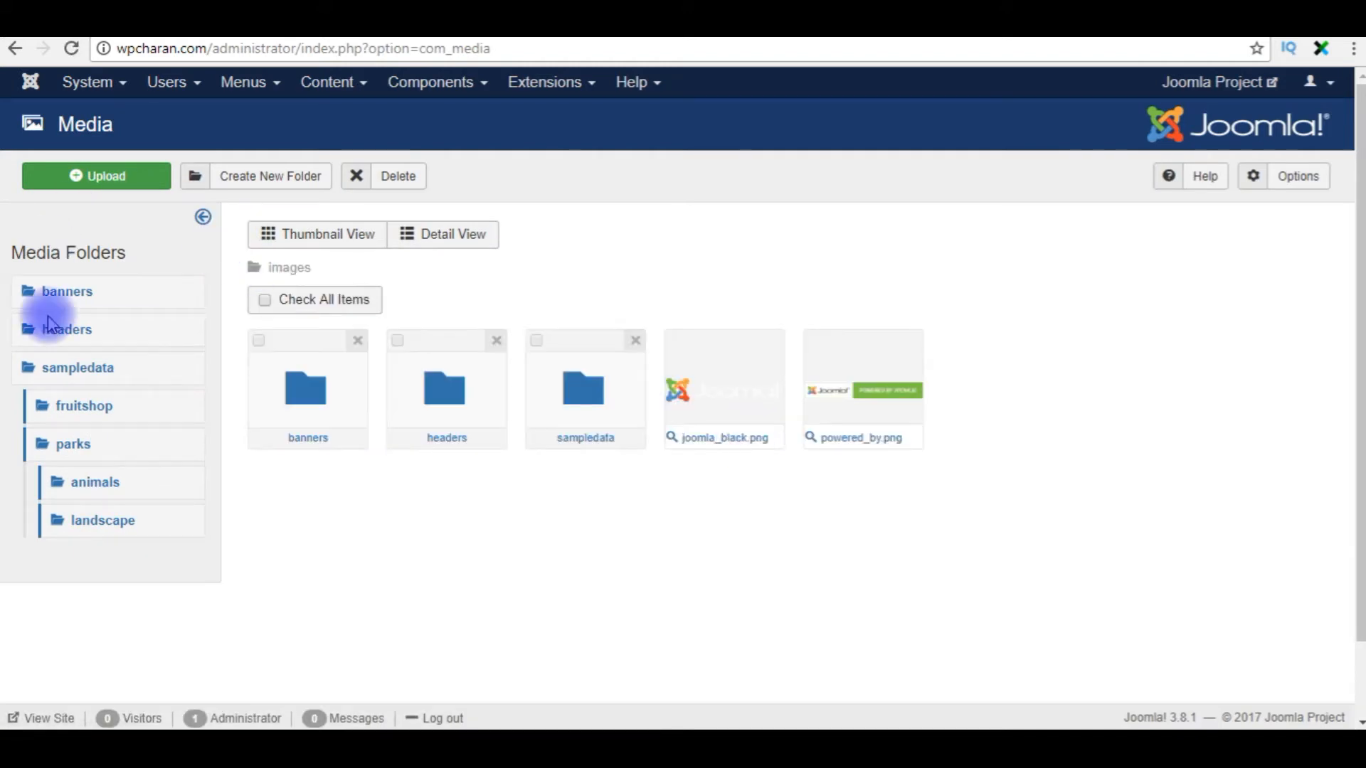
mouse_move(165, 266)
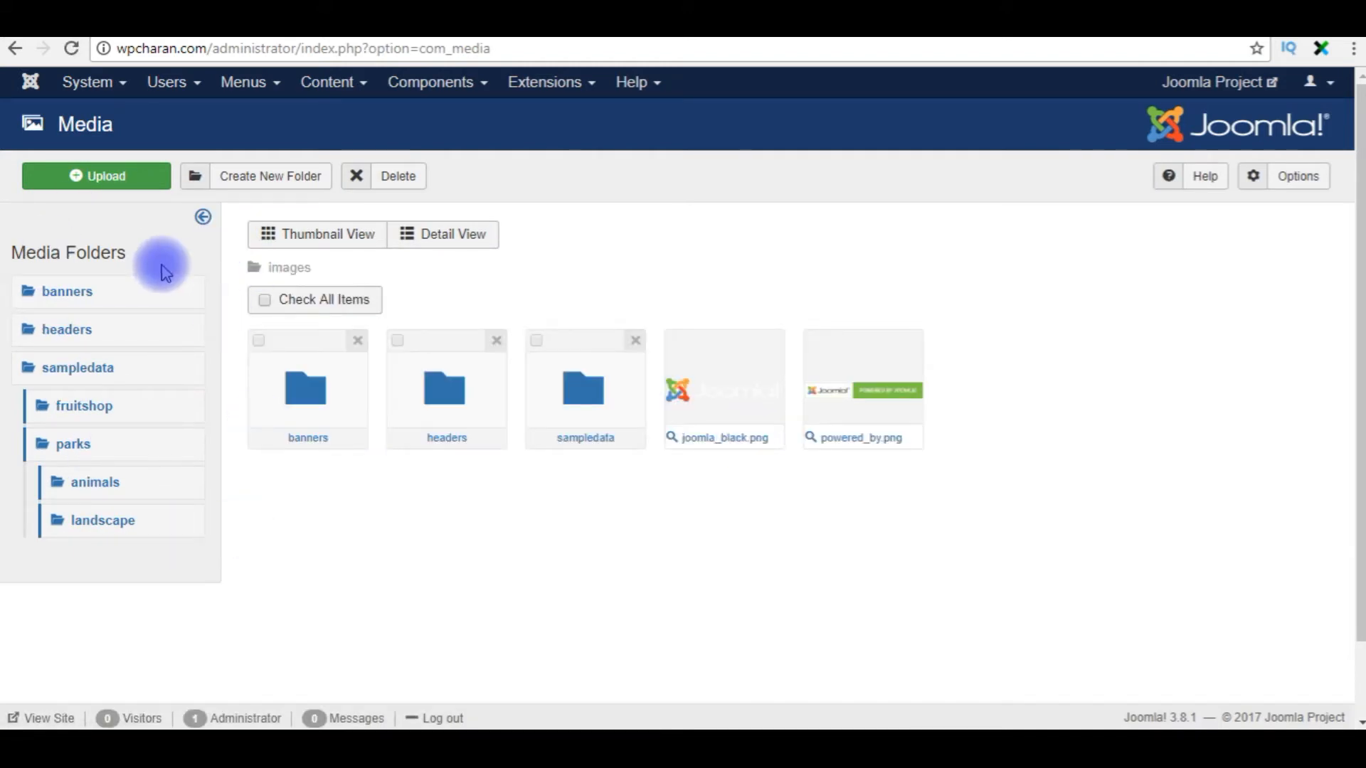
mouse_move(189, 266)
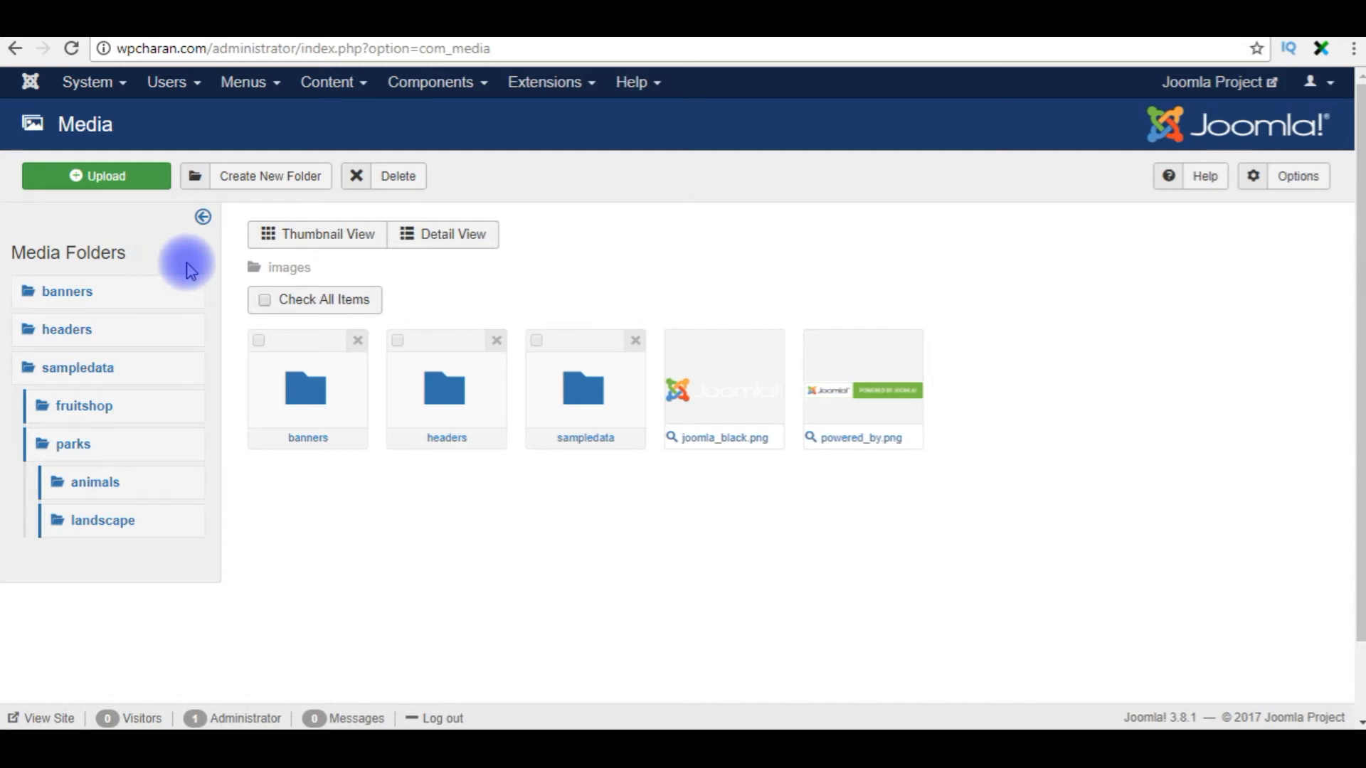
mouse_move(67, 328)
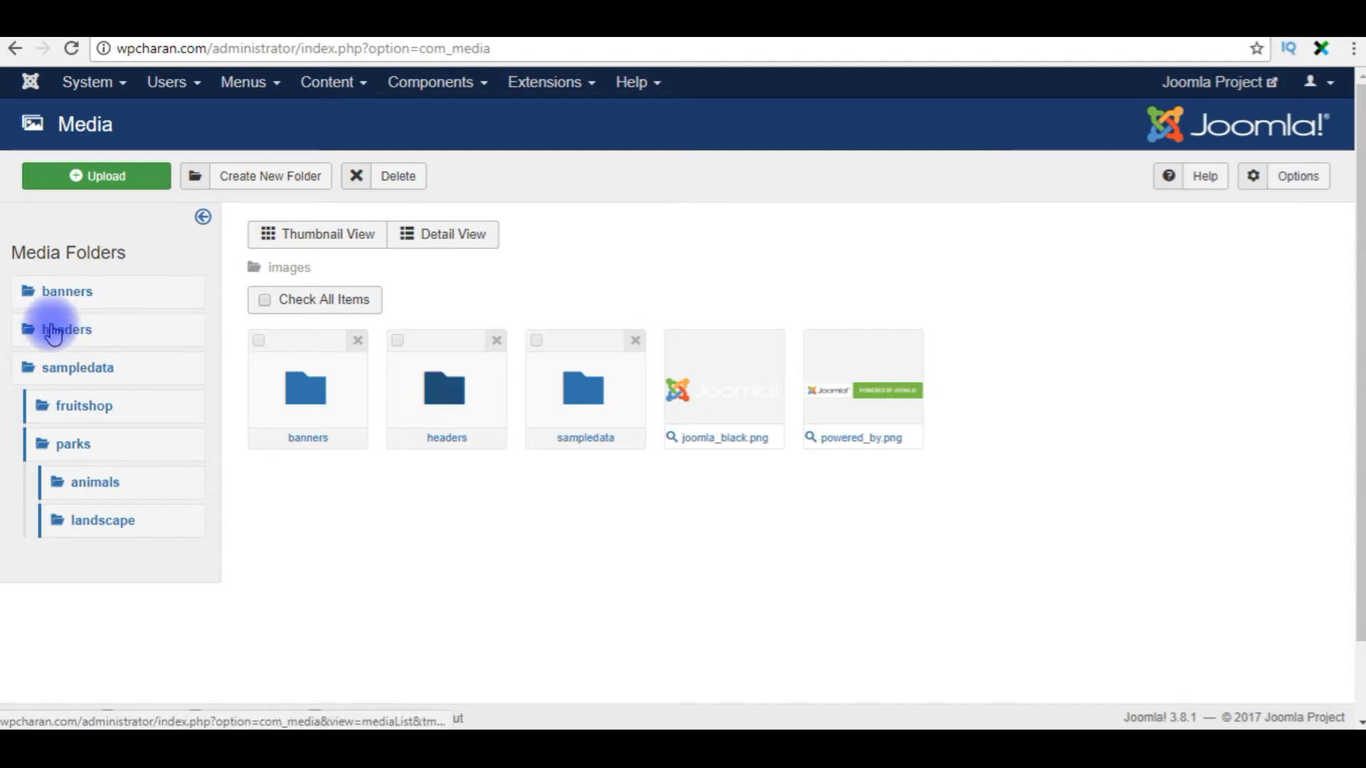
mouse_move(445, 390)
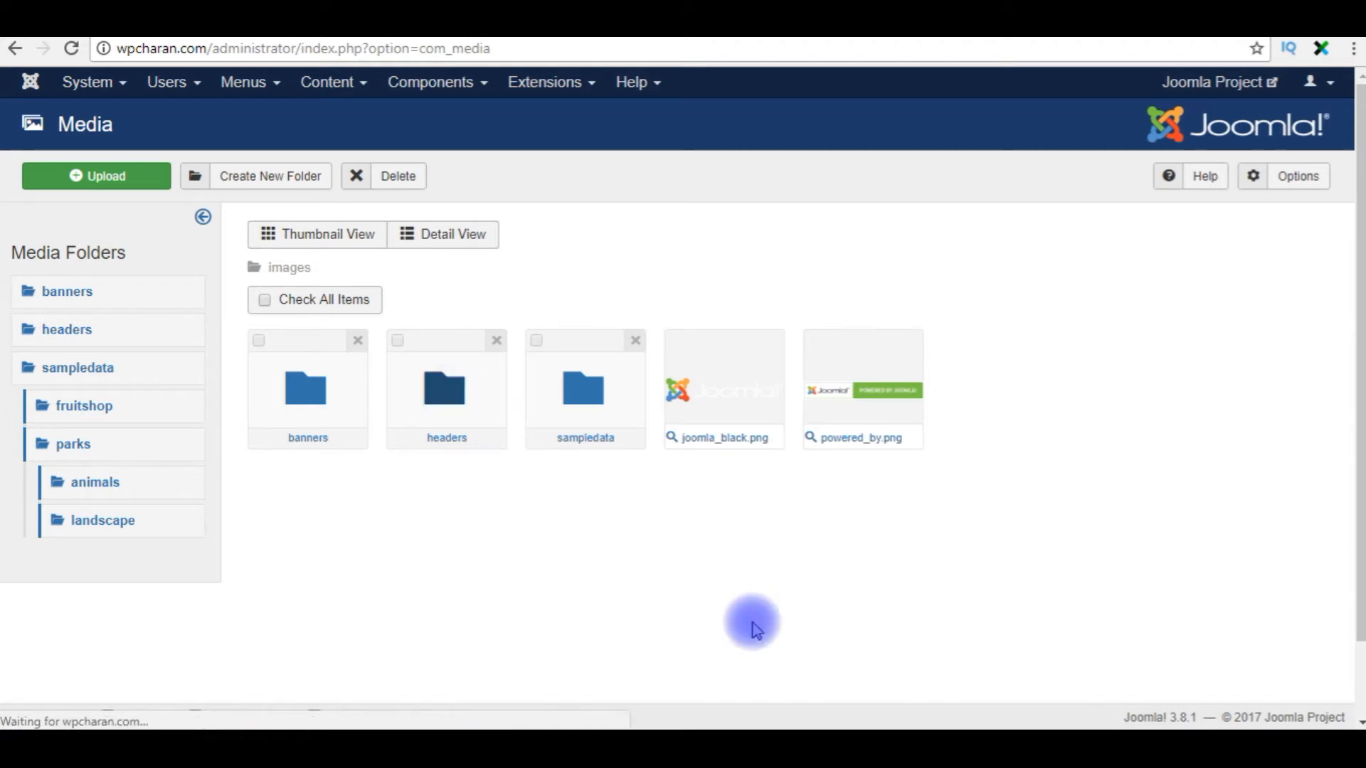
left_click(445, 390)
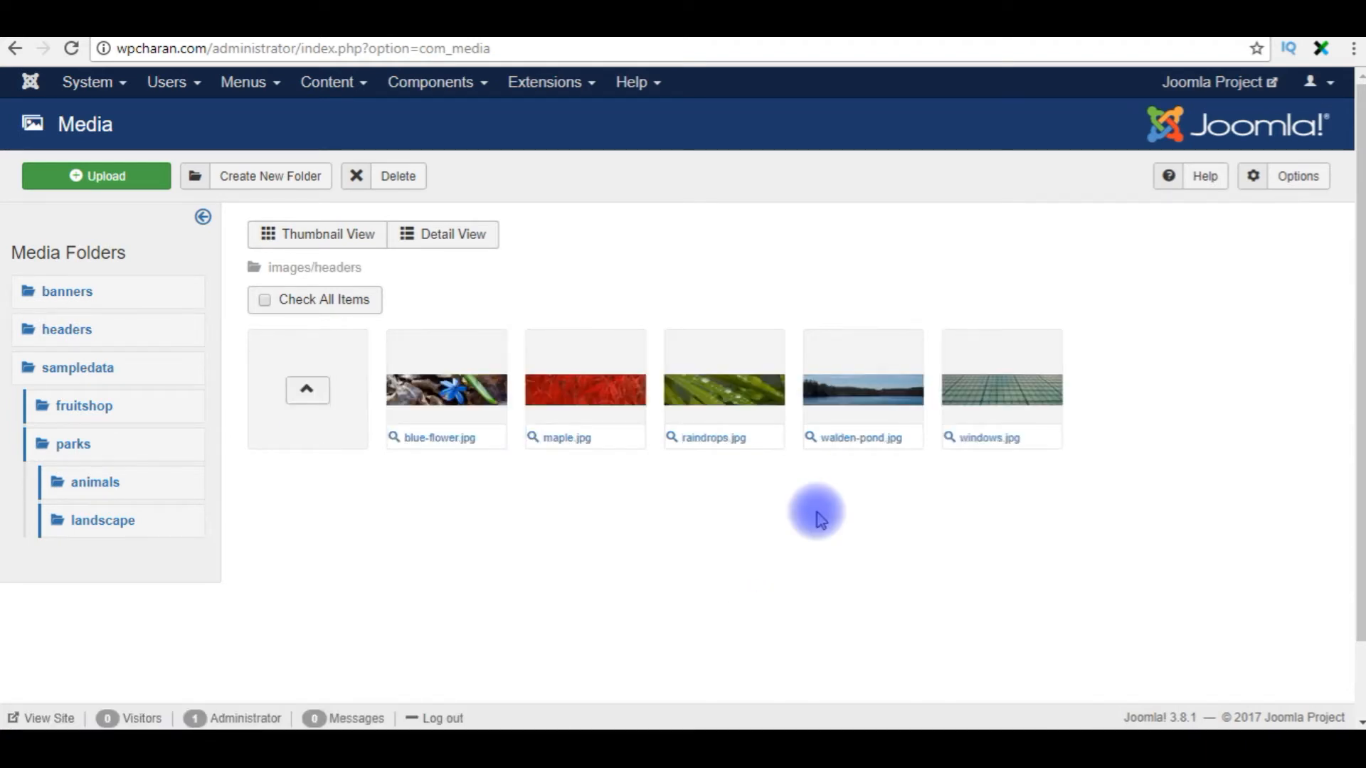
mouse_move(823, 527)
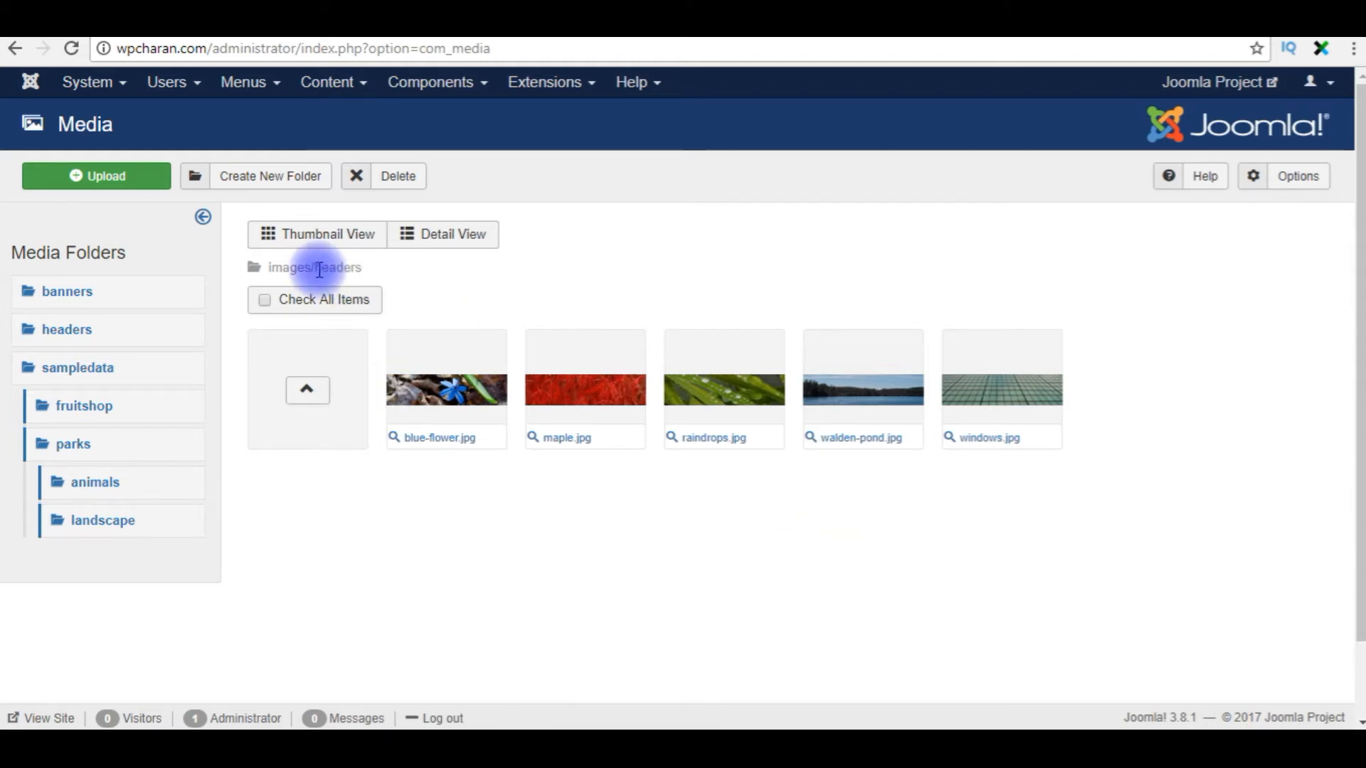
mouse_move(427, 273)
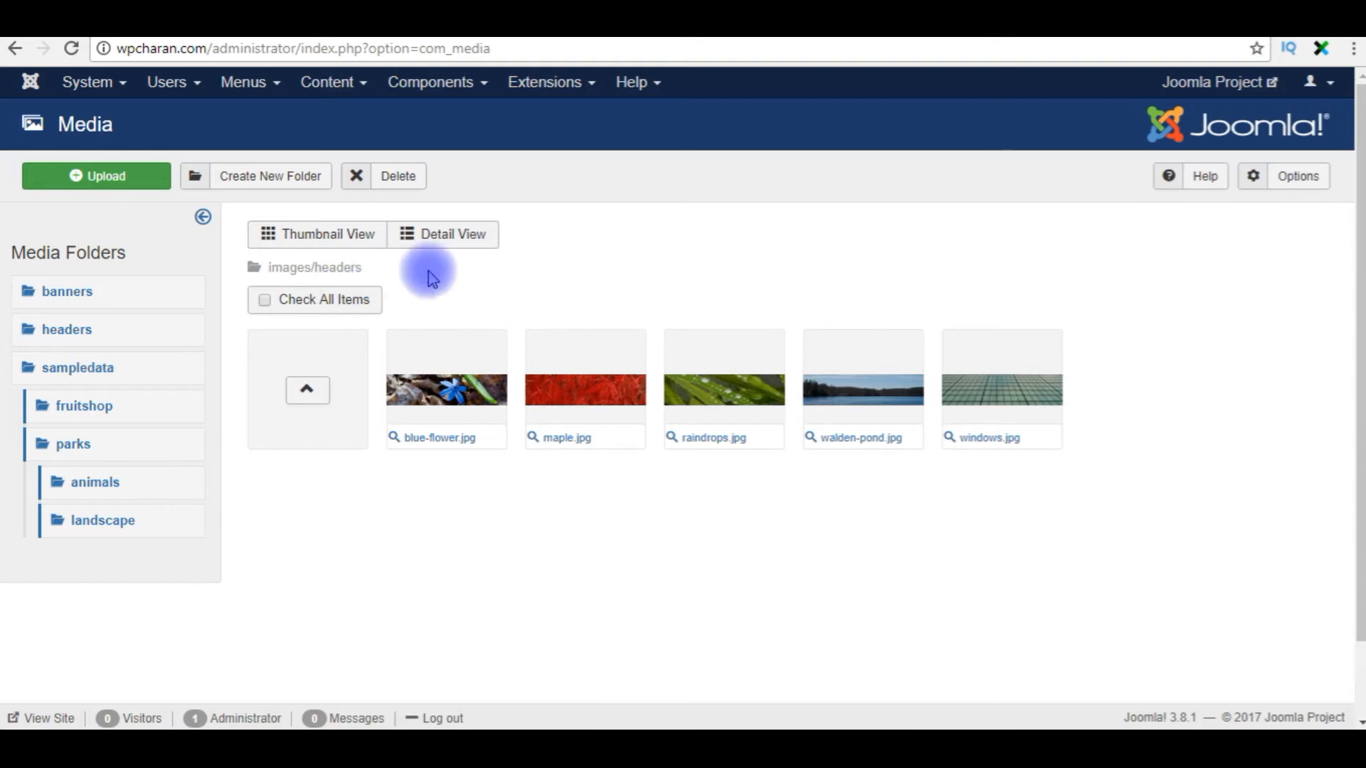
left_click(96, 175)
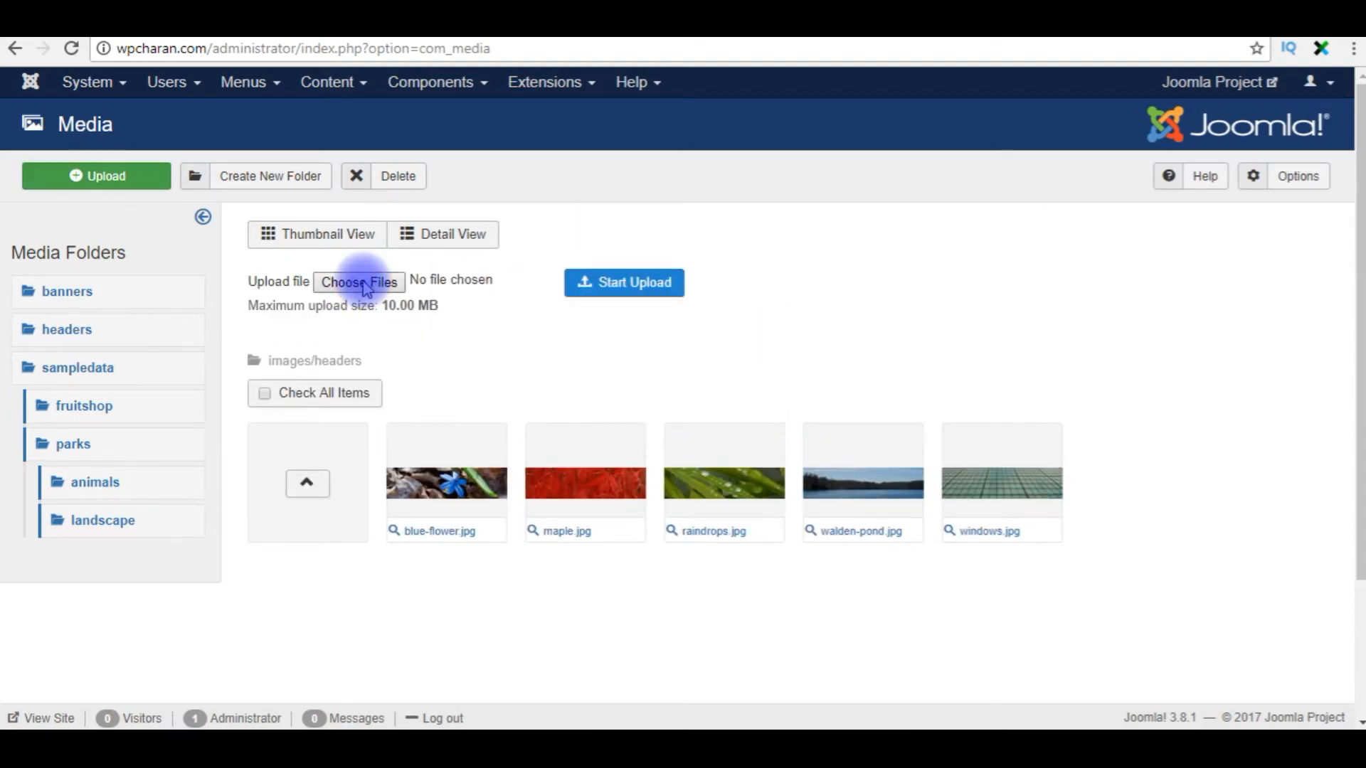
- Choose wpcharan.jpg from the Desktop as the file to upload
left_click(357, 282)
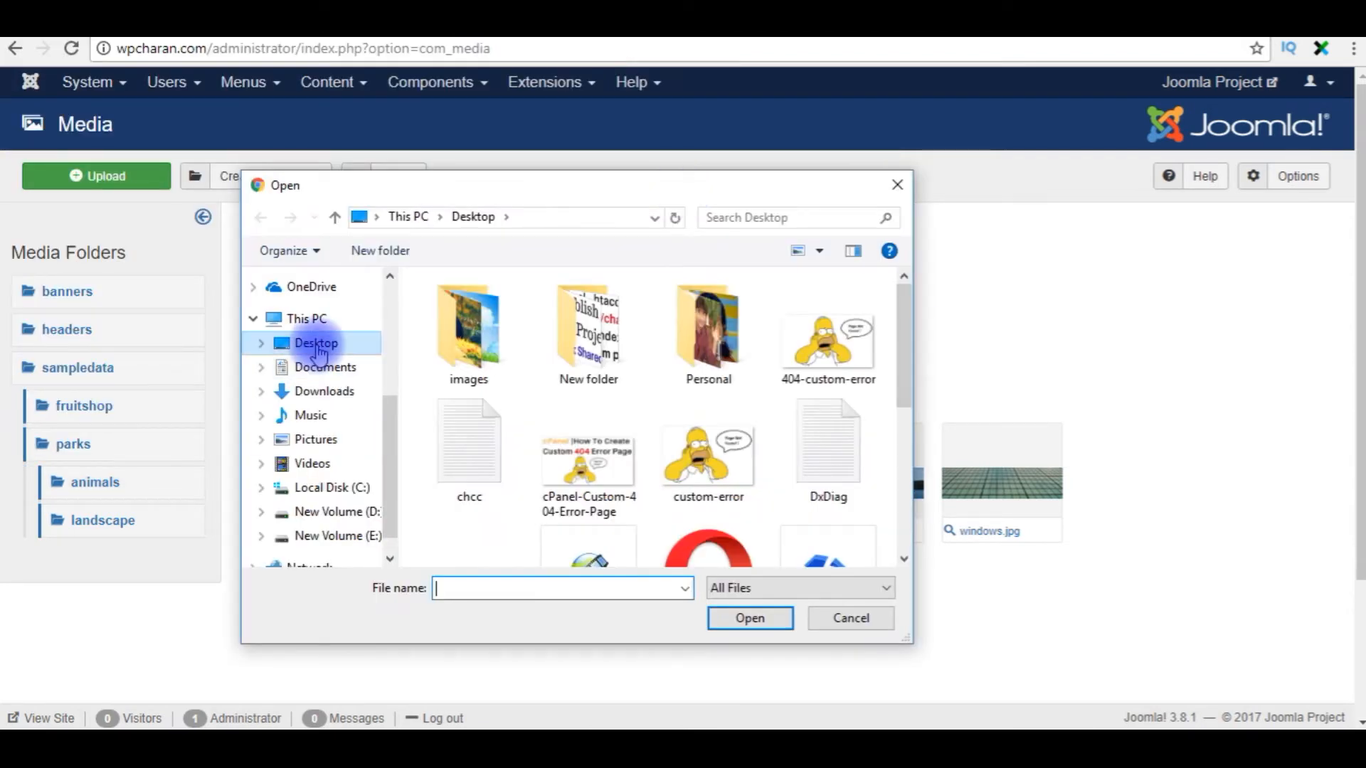
scroll("down", 3)
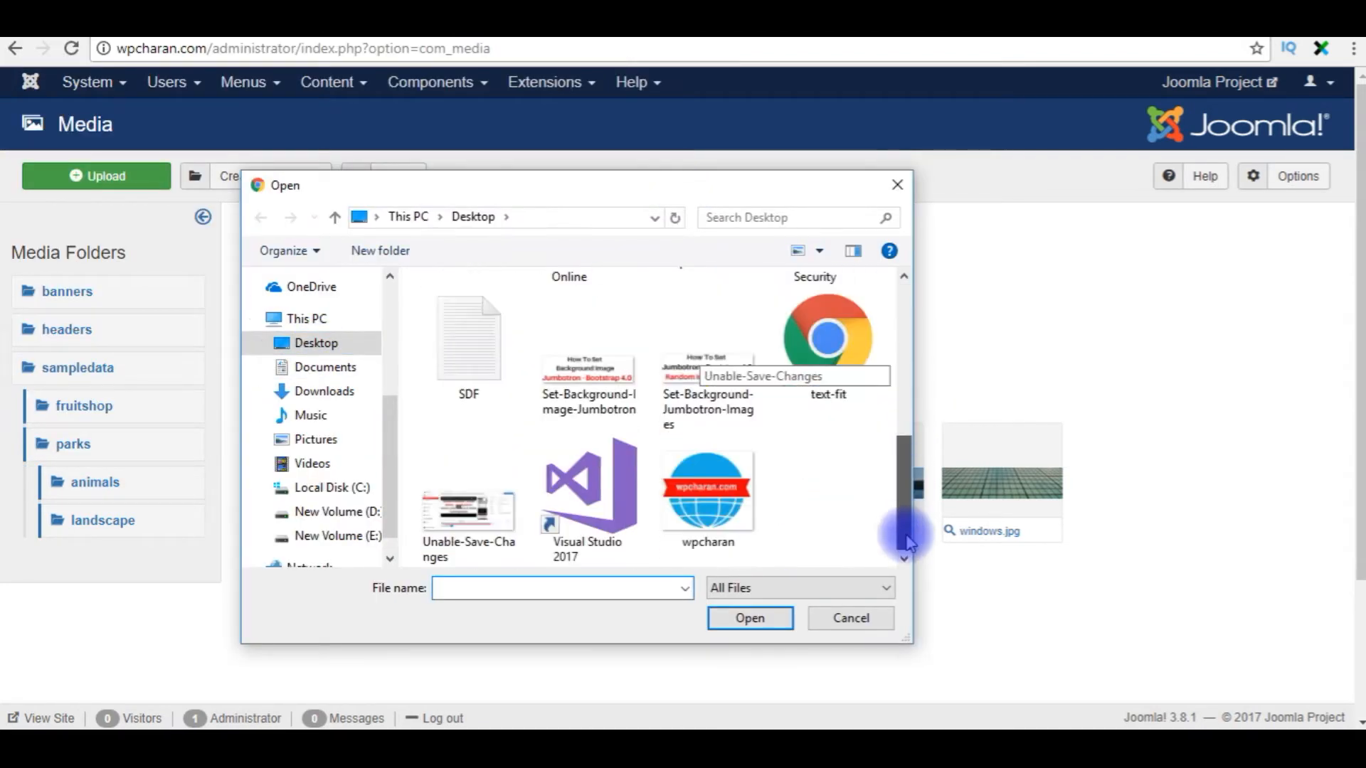
left_click(707, 488)
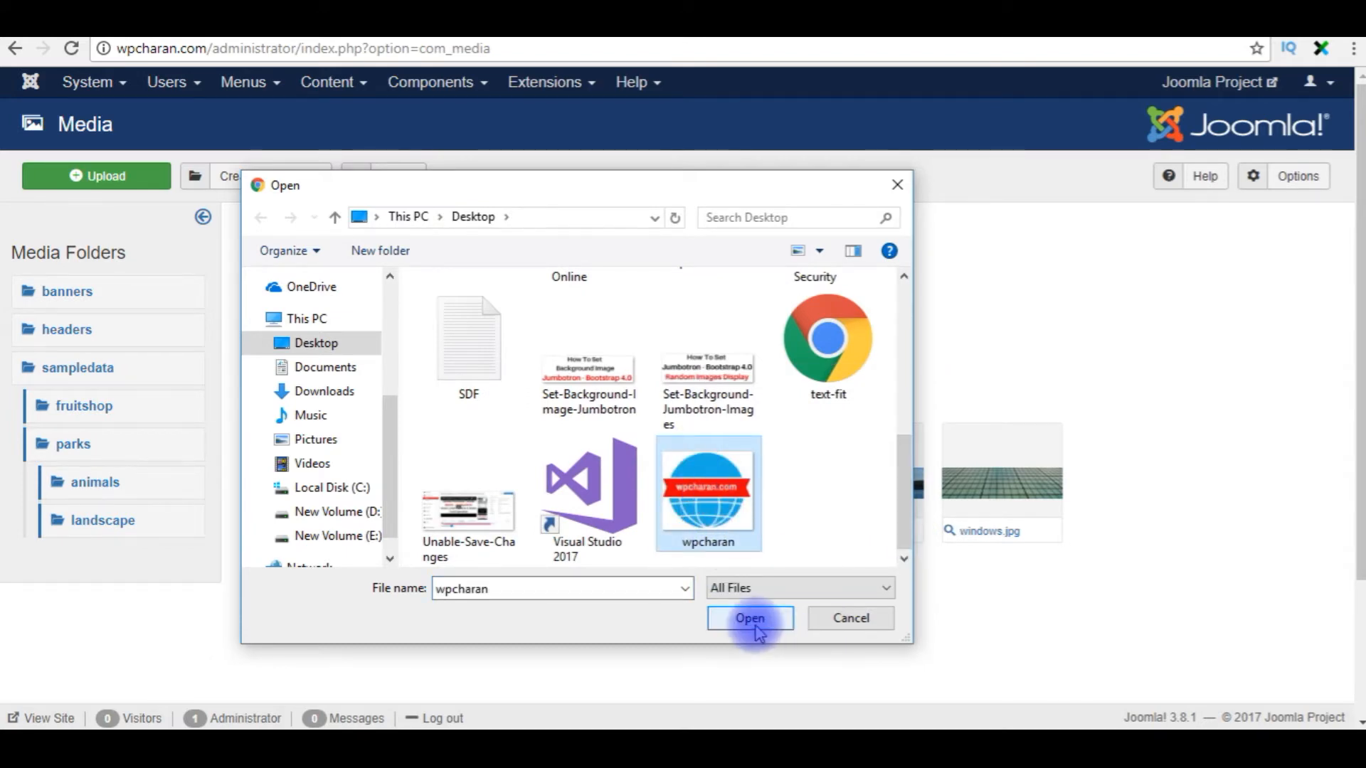
left_click(748, 617)
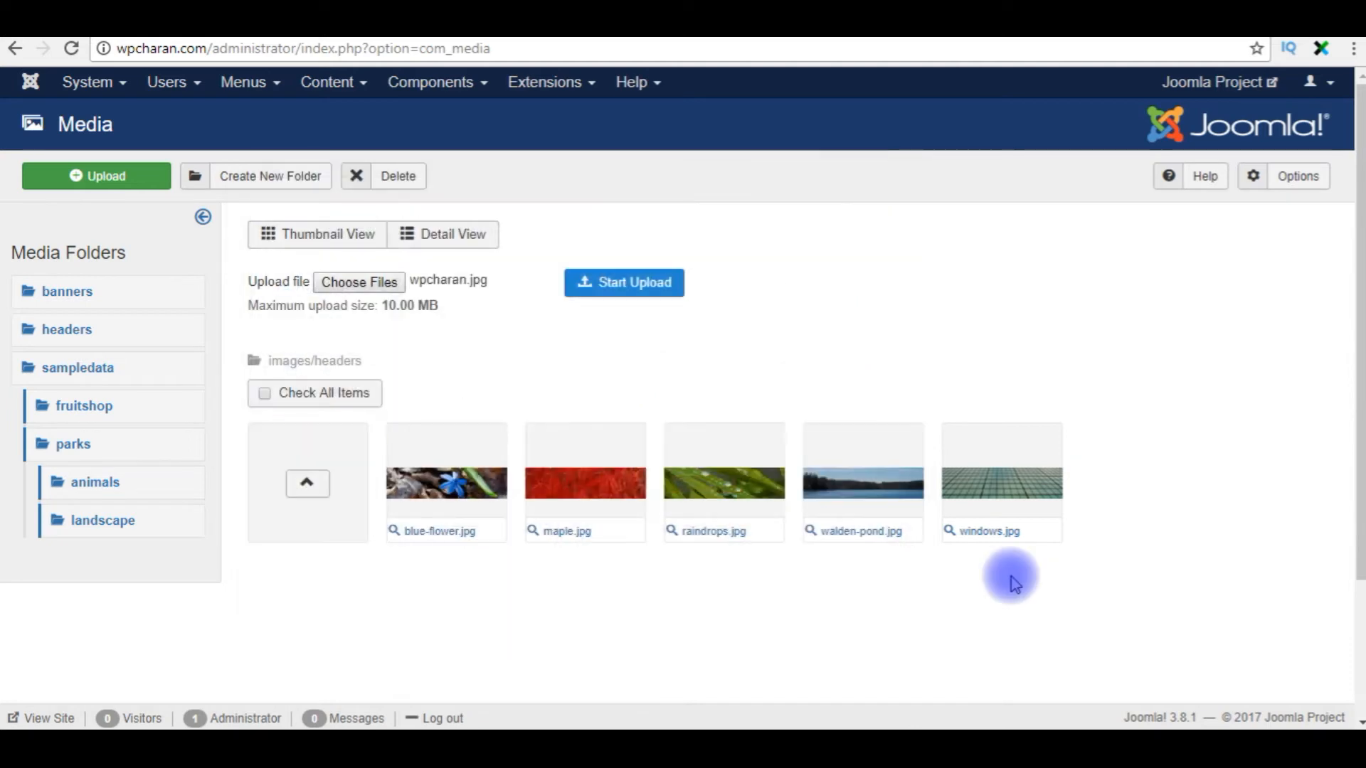
mouse_move(459, 283)
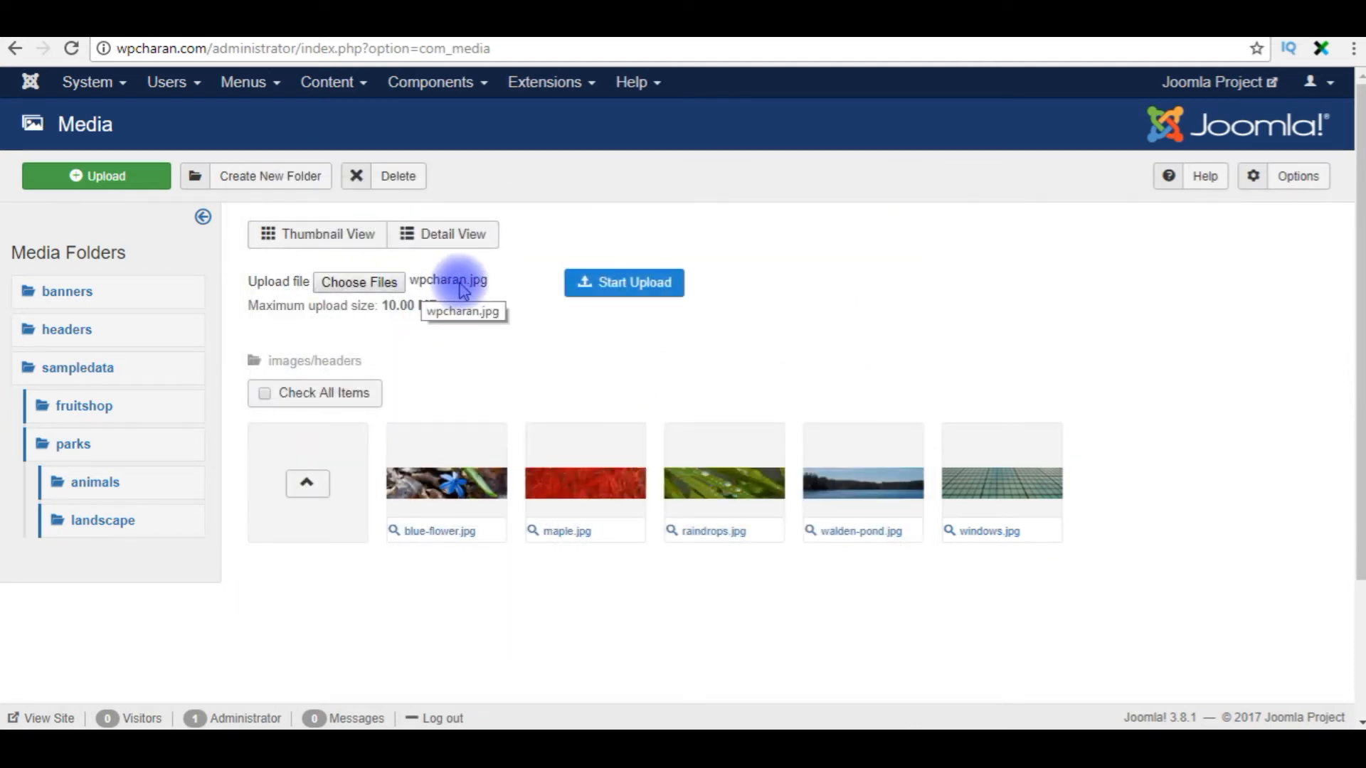
- Start the upload so wpcharan.jpg lands in the headers folder, then head to Extensions
left_click(623, 281)
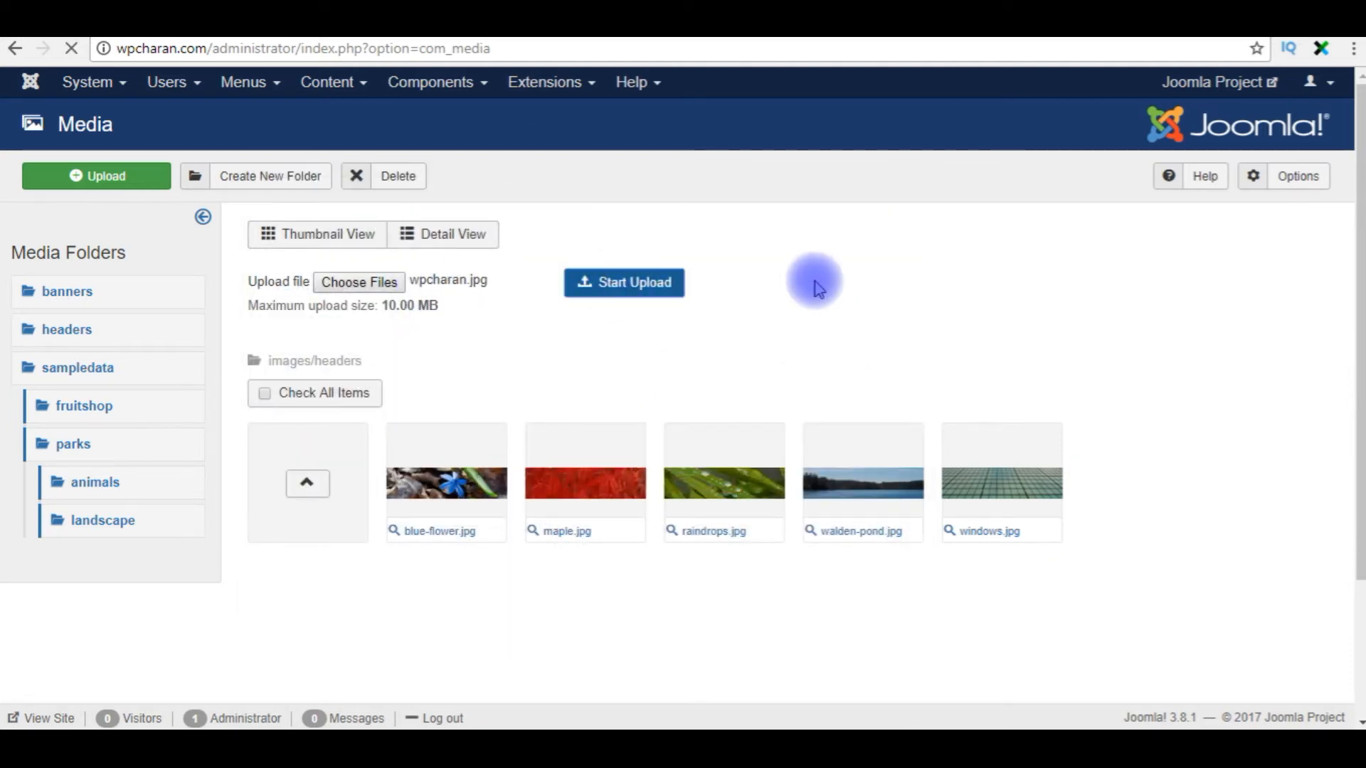
left_click(623, 282)
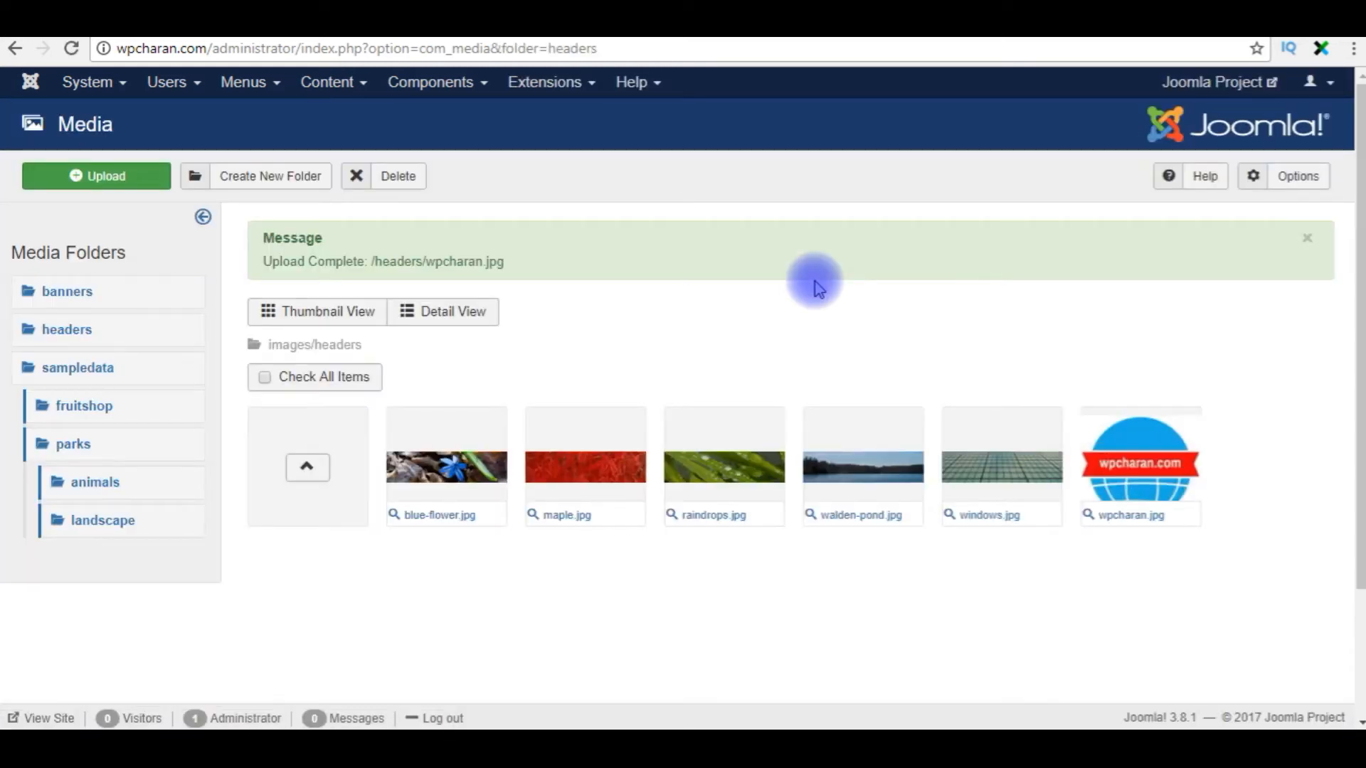
mouse_move(280, 262)
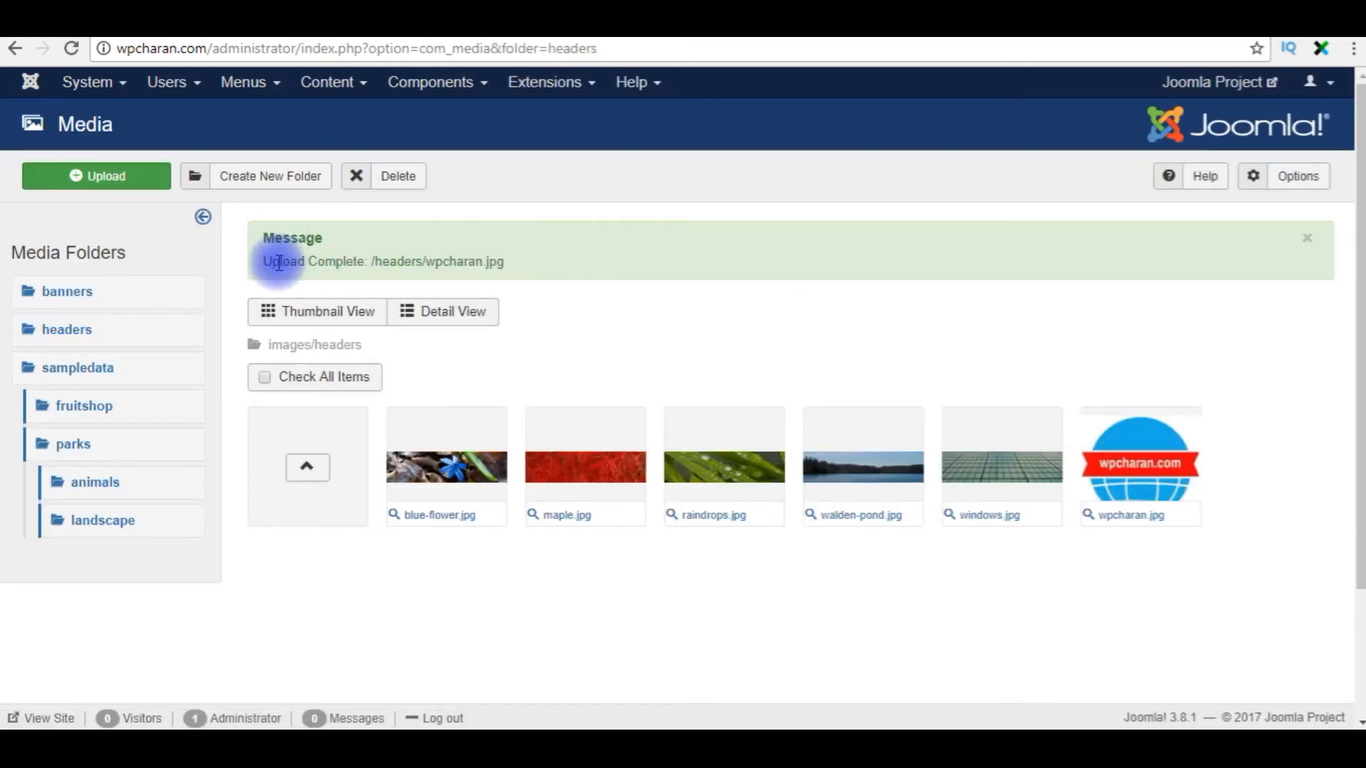
mouse_move(1214, 401)
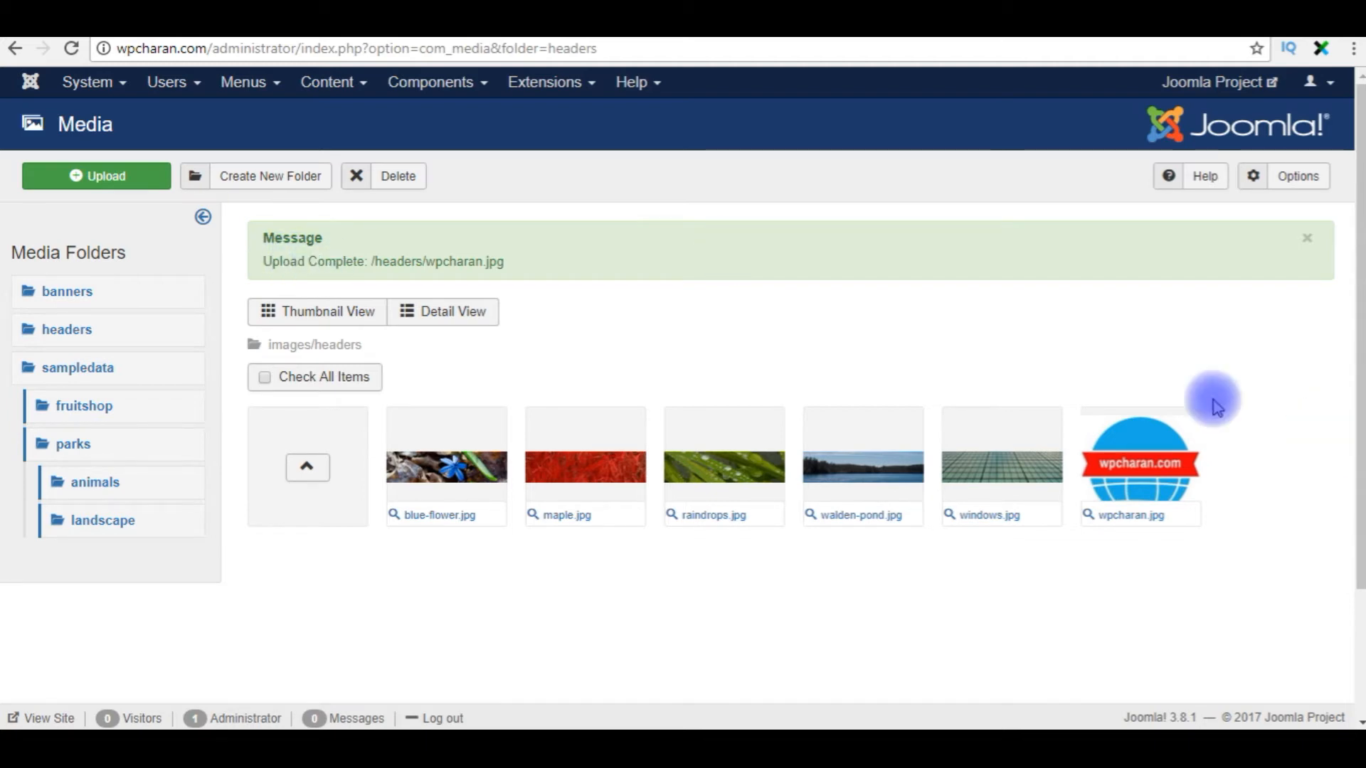
mouse_move(1244, 418)
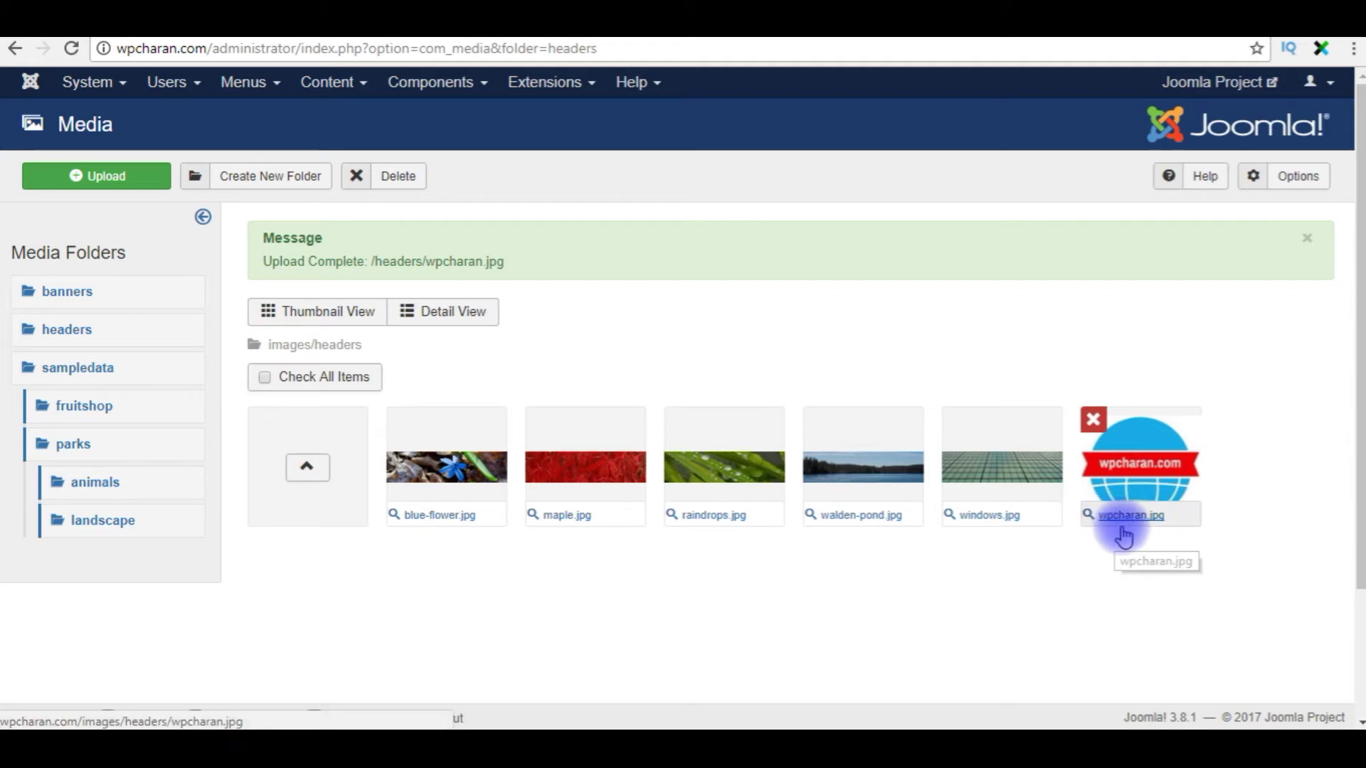
mouse_move(1154, 340)
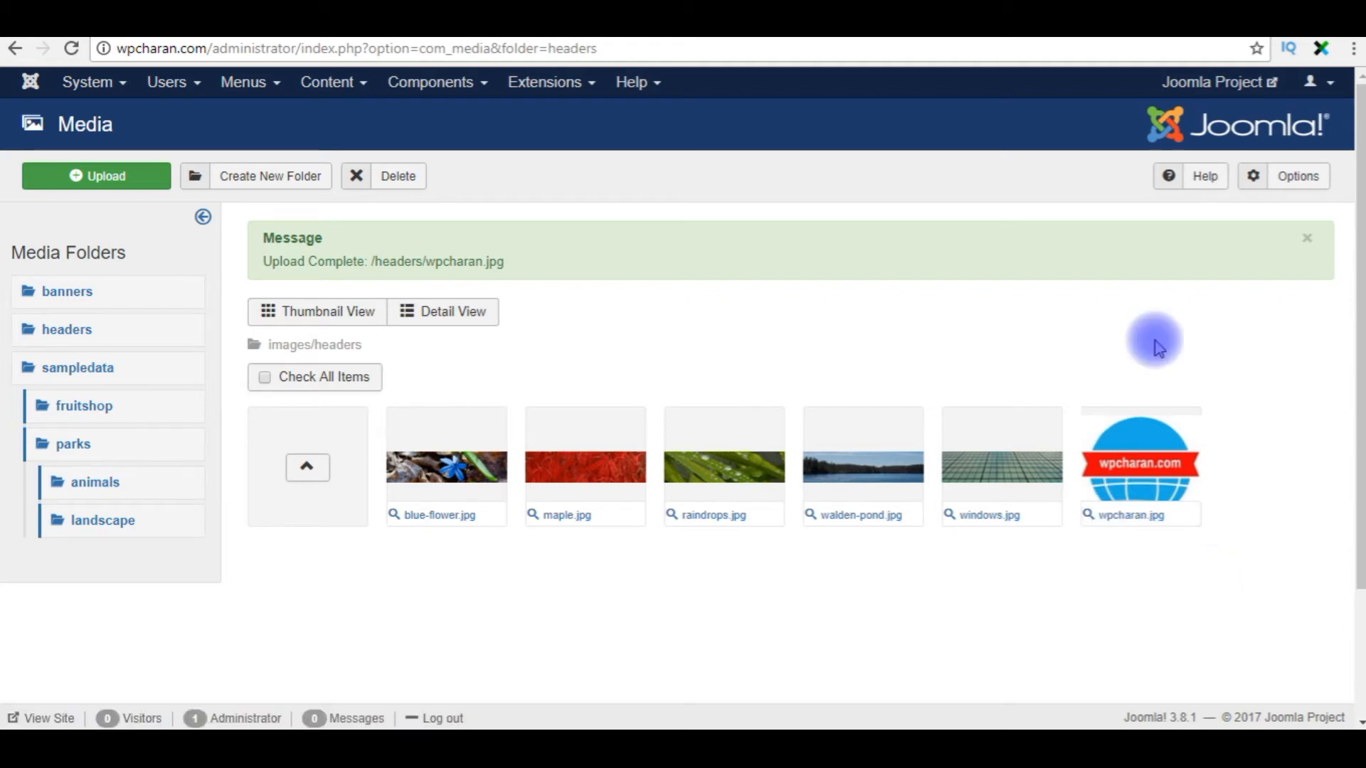
left_click(545, 83)
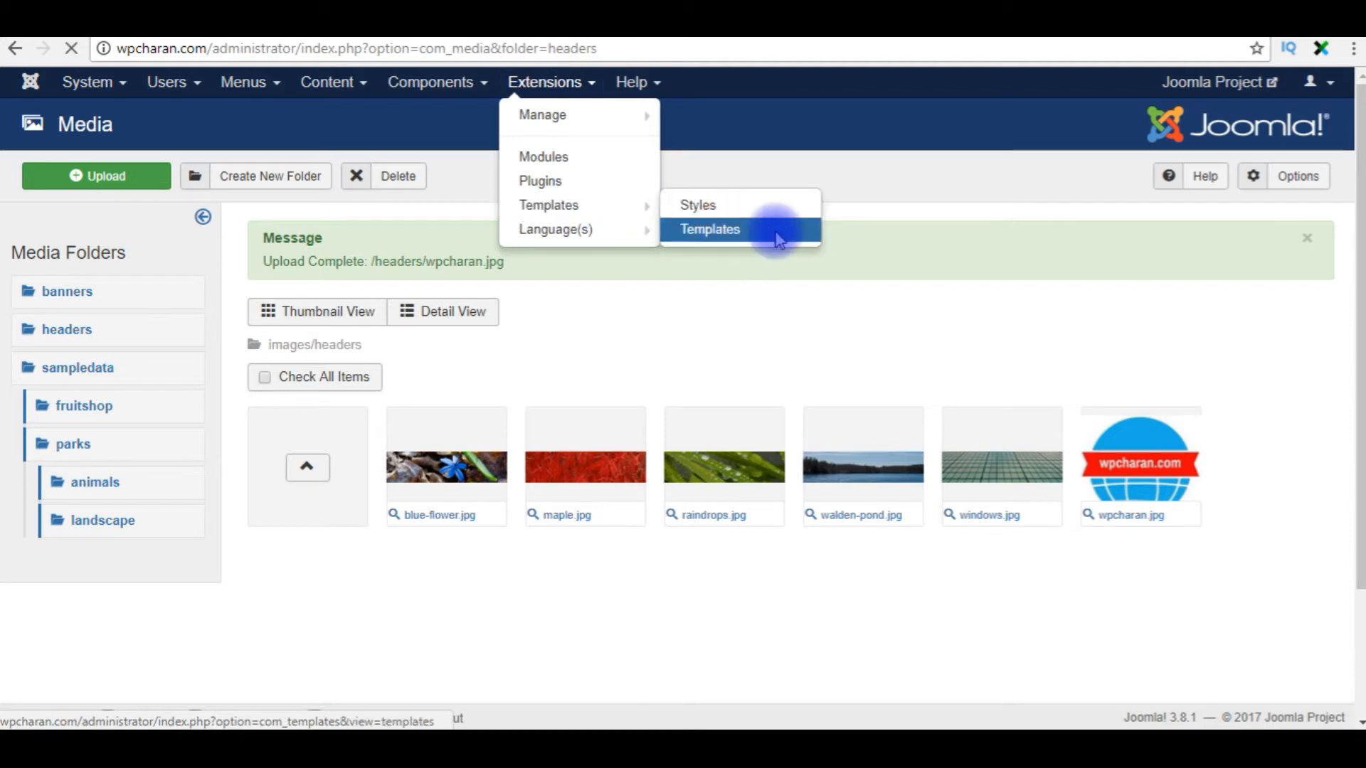
- Show the site Templates list and go into Protostar's Details and Files
left_click(709, 229)
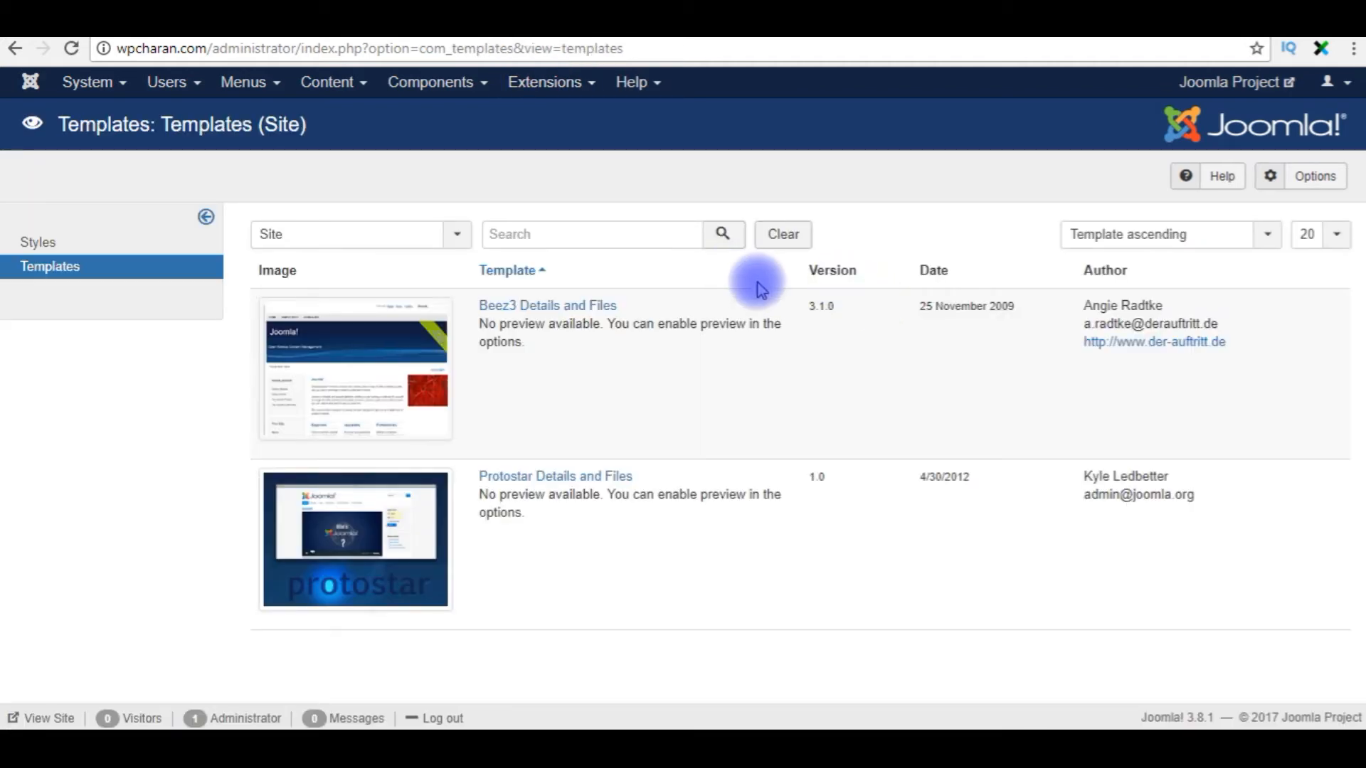
mouse_move(397, 500)
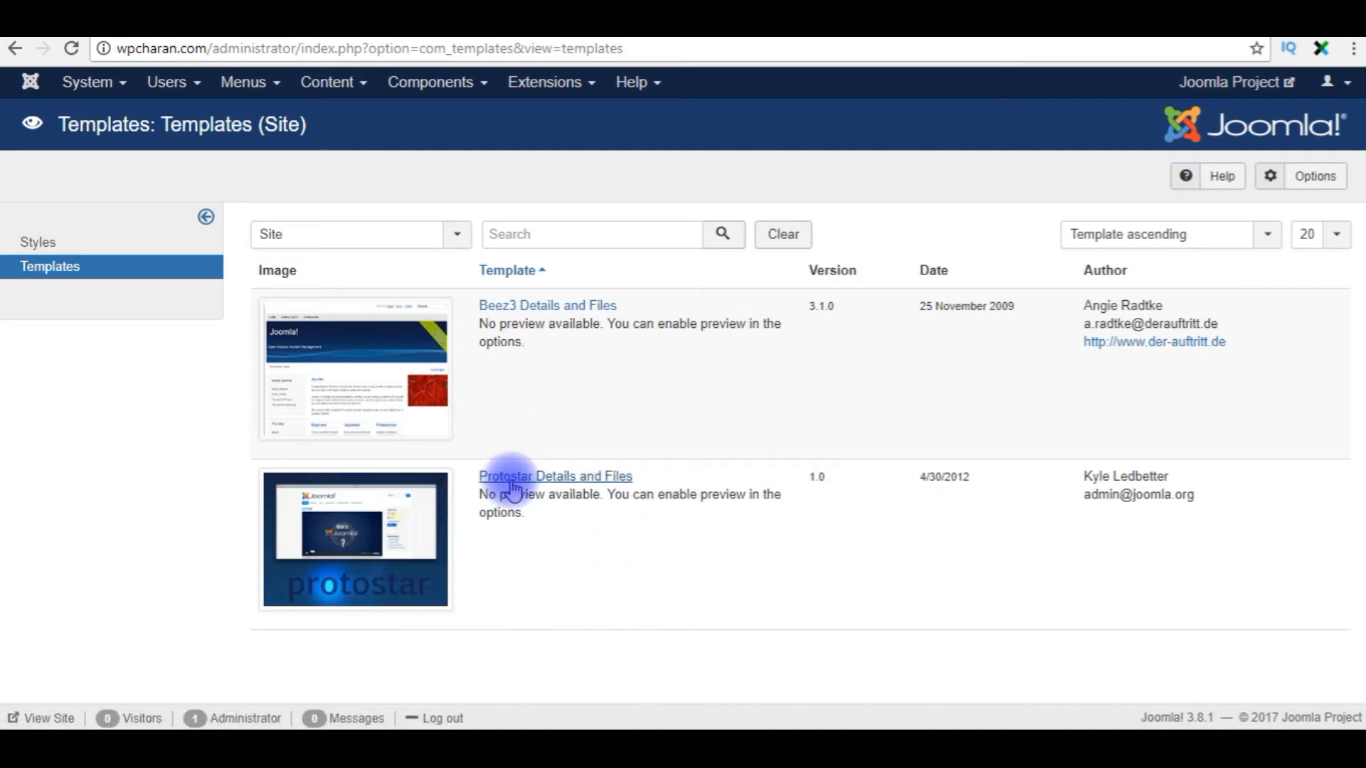
left_click(555, 475)
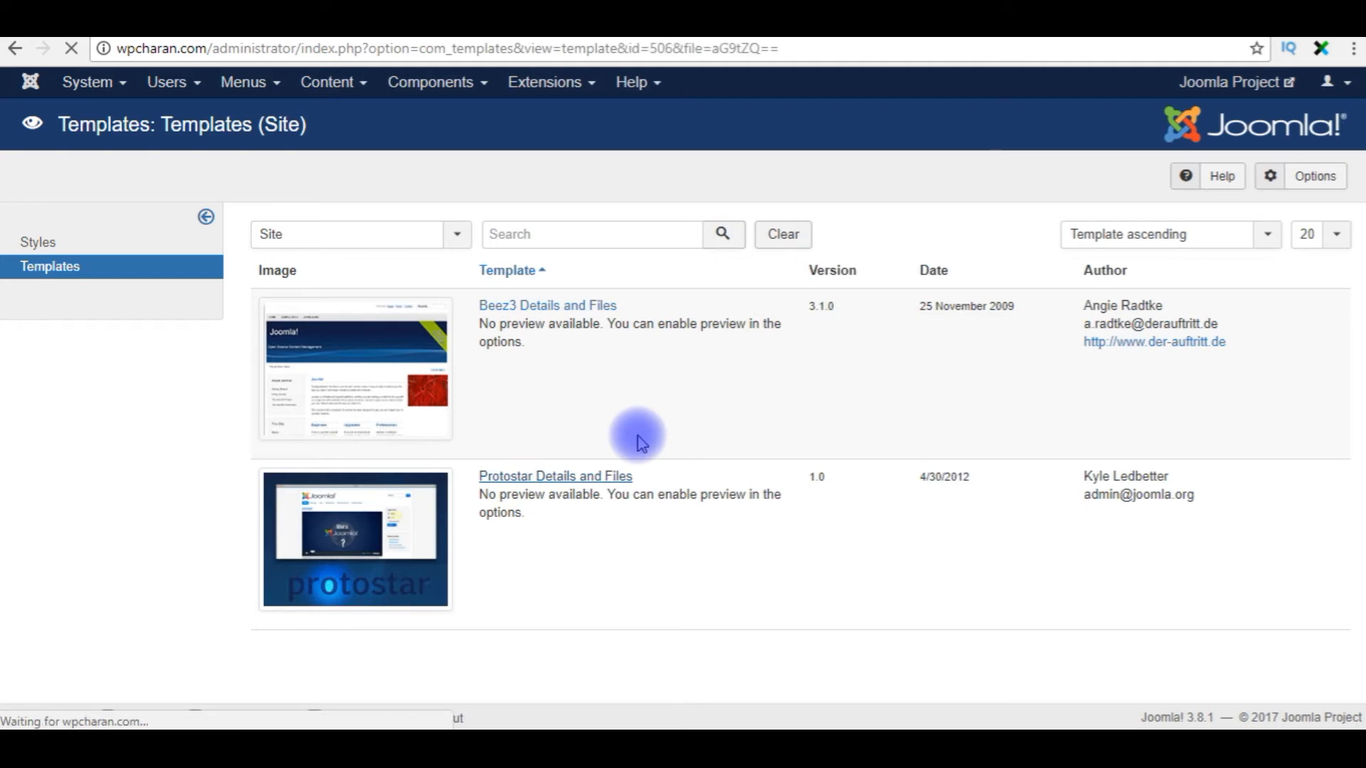
- Load index.php in Protostar's editor and scroll to the header brand-link markup
left_click(555, 475)
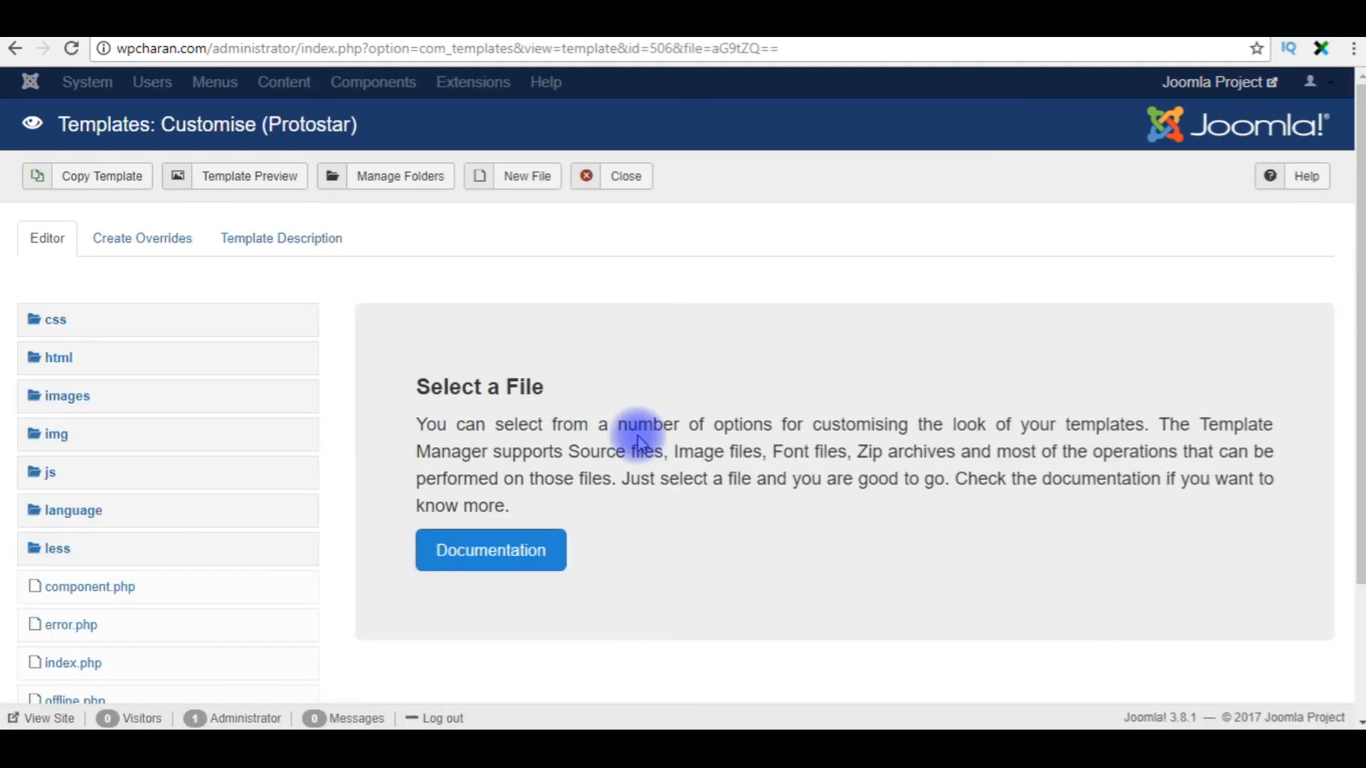
mouse_move(562, 424)
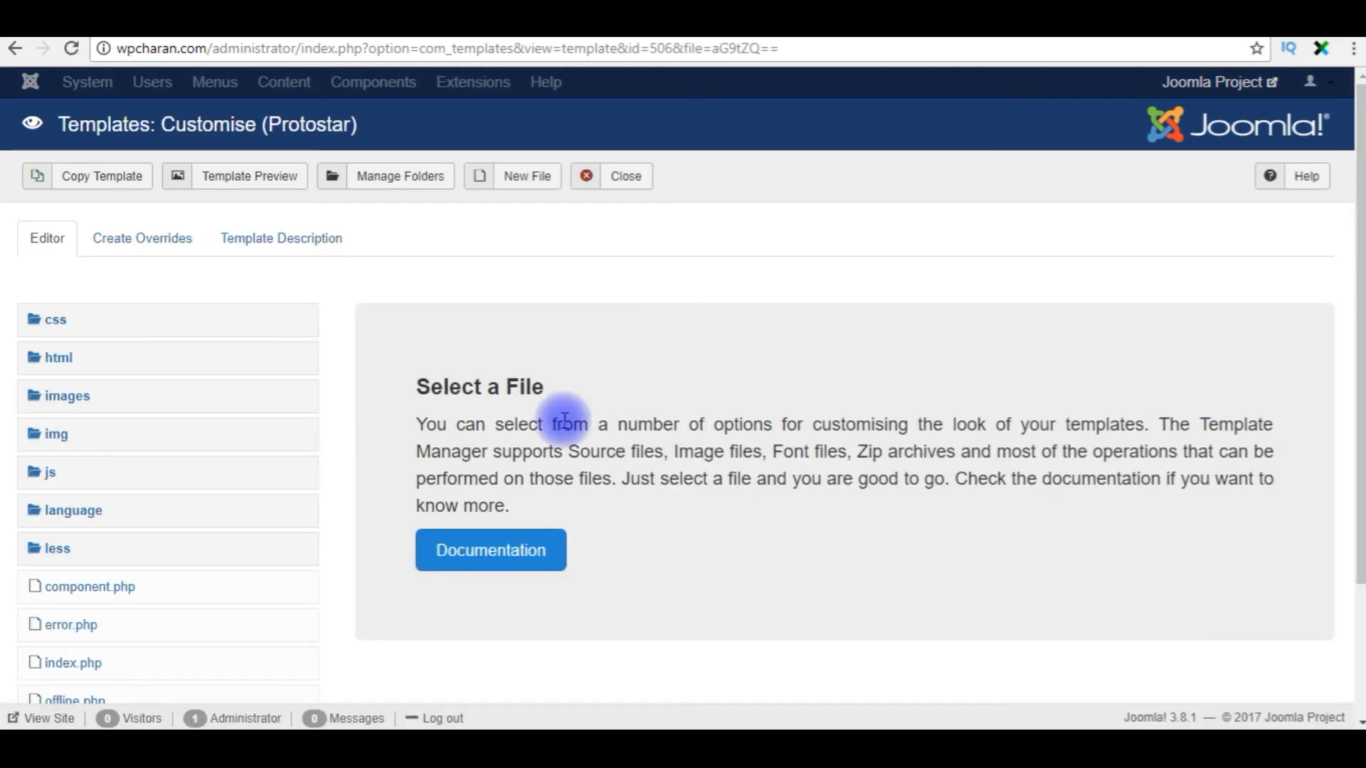
mouse_move(73, 663)
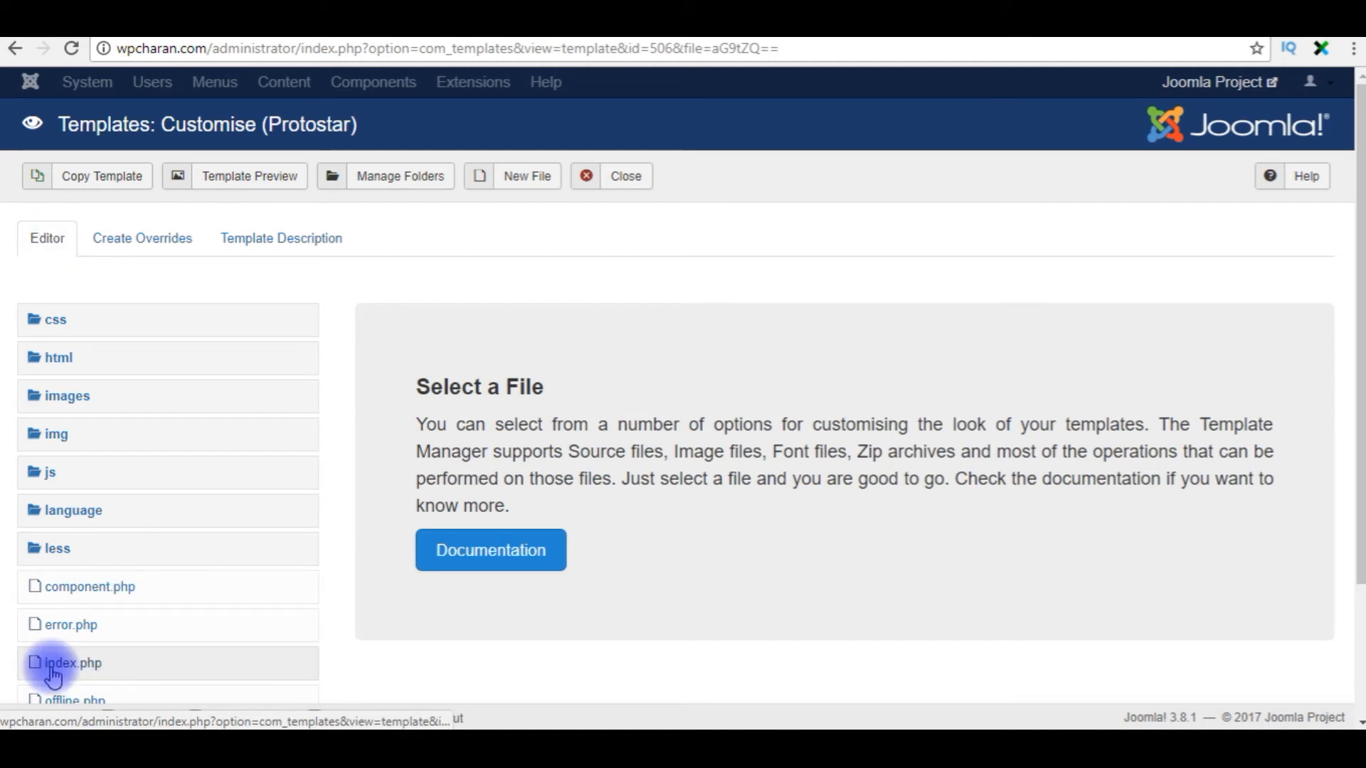
mouse_move(71, 663)
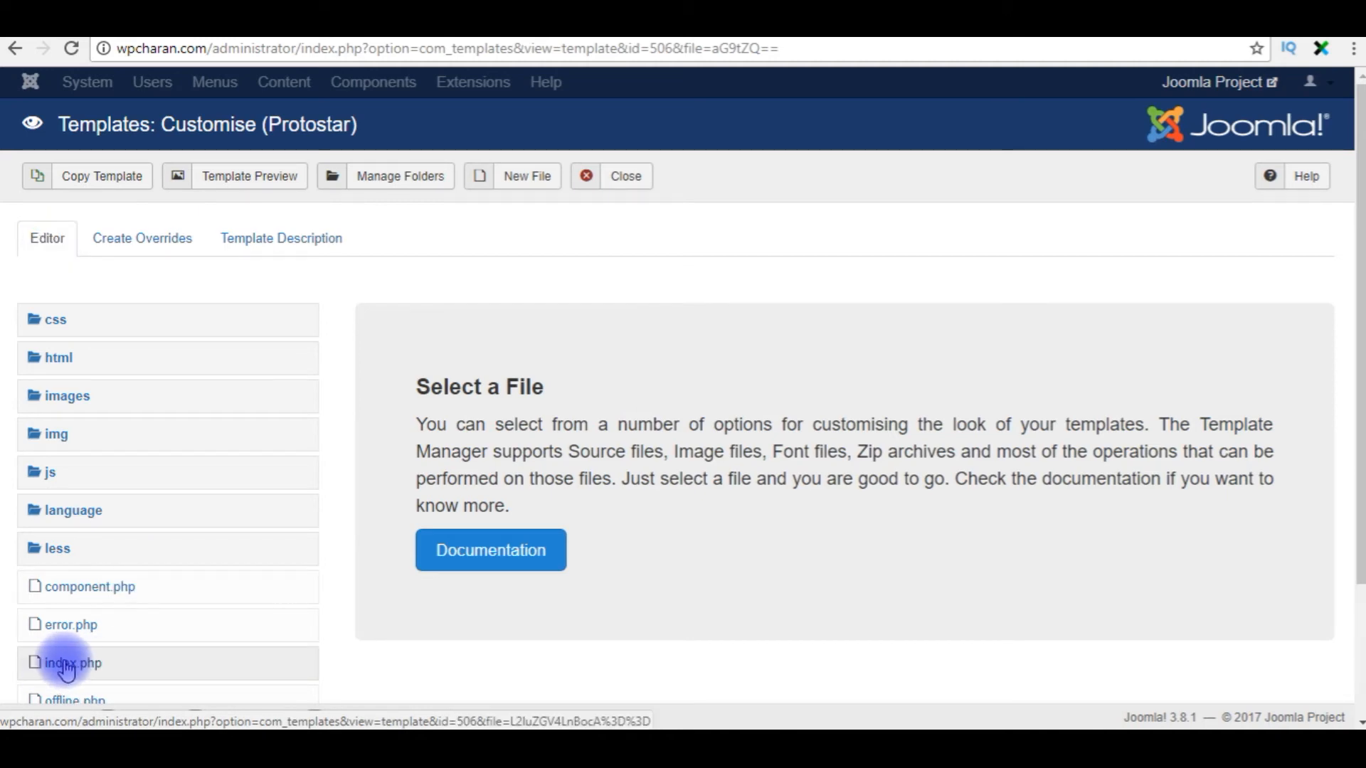
left_click(72, 663)
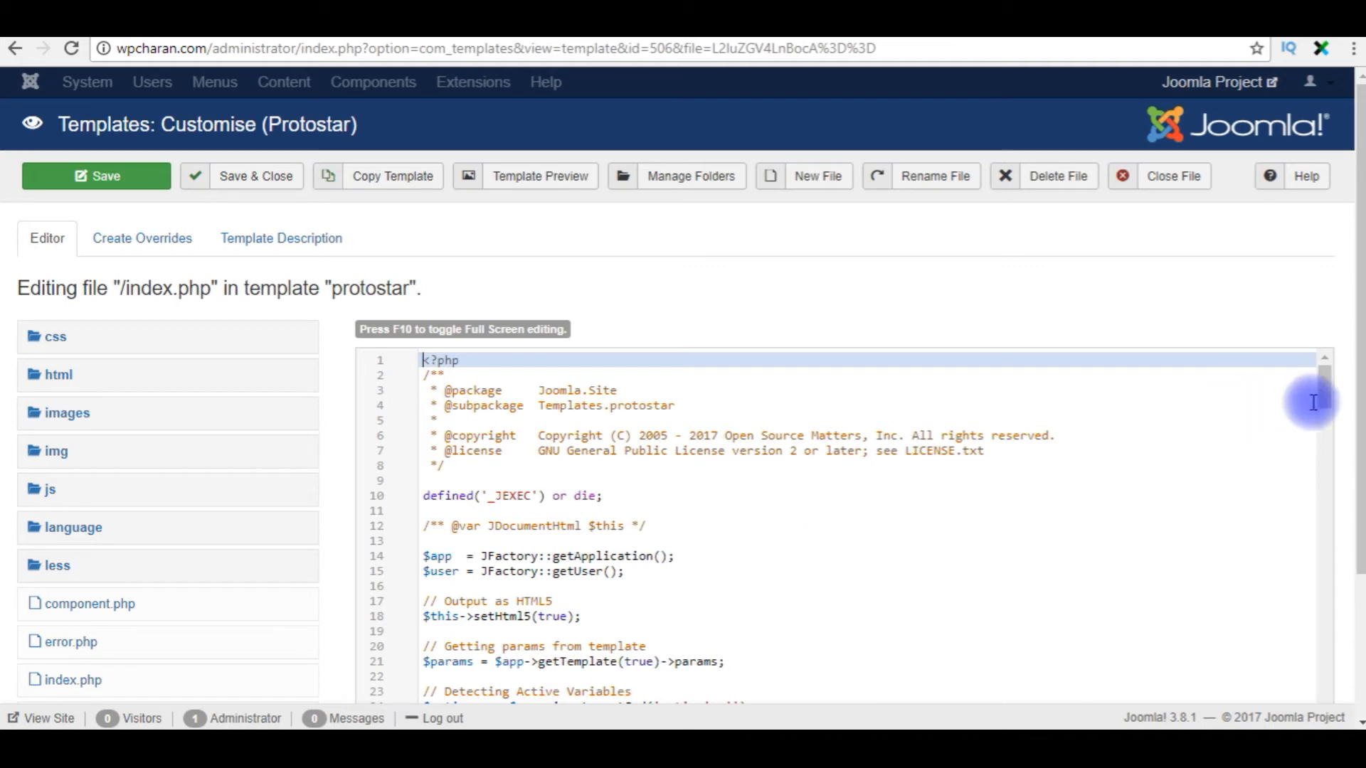
scroll("down", 3)
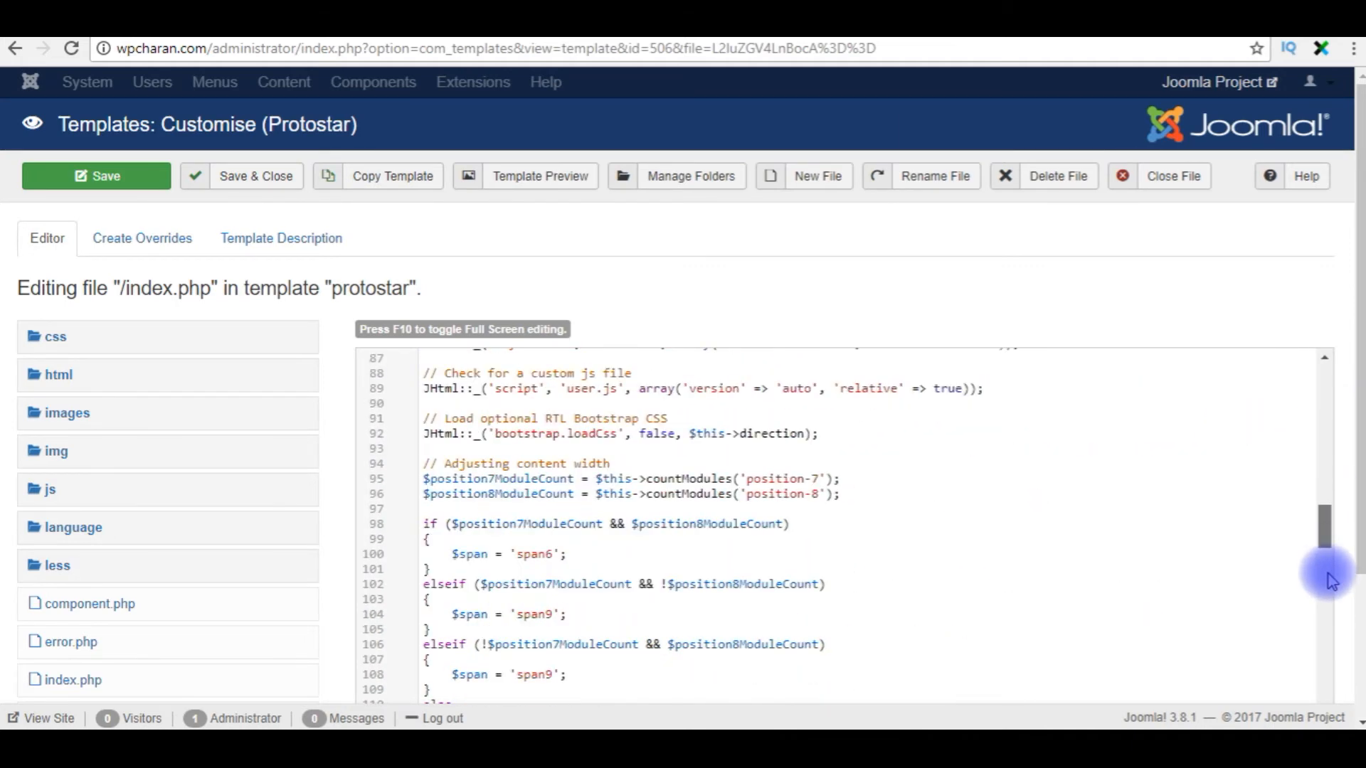
scroll("down", 3)
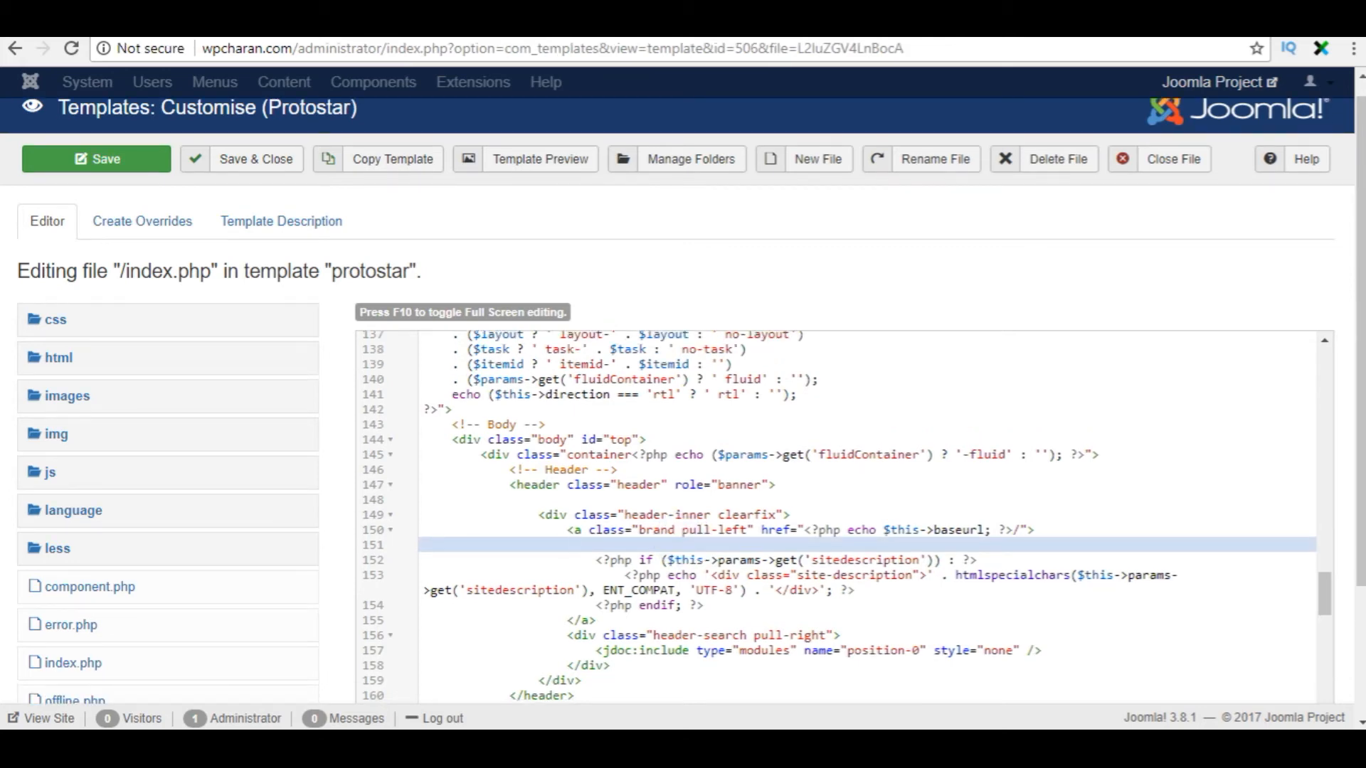
type("<img s")
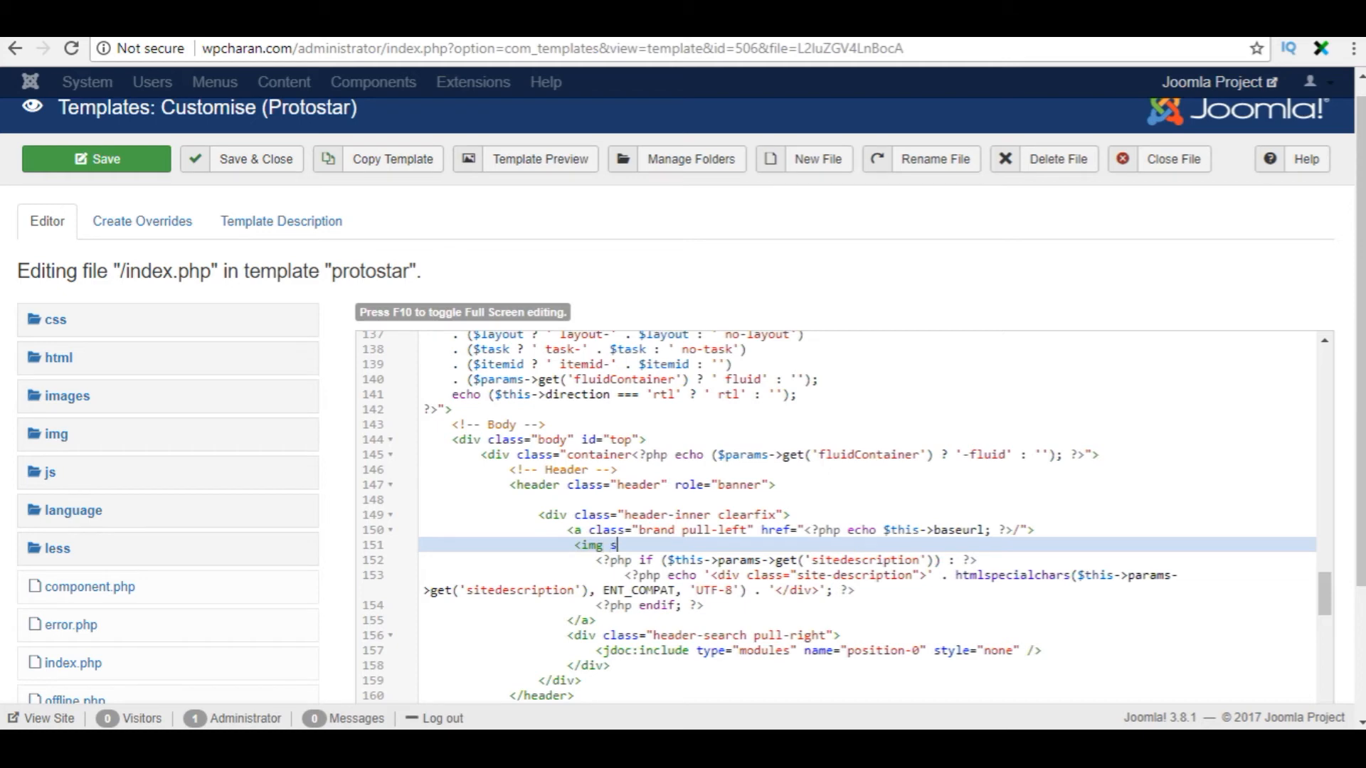
type("rc=\"\"")
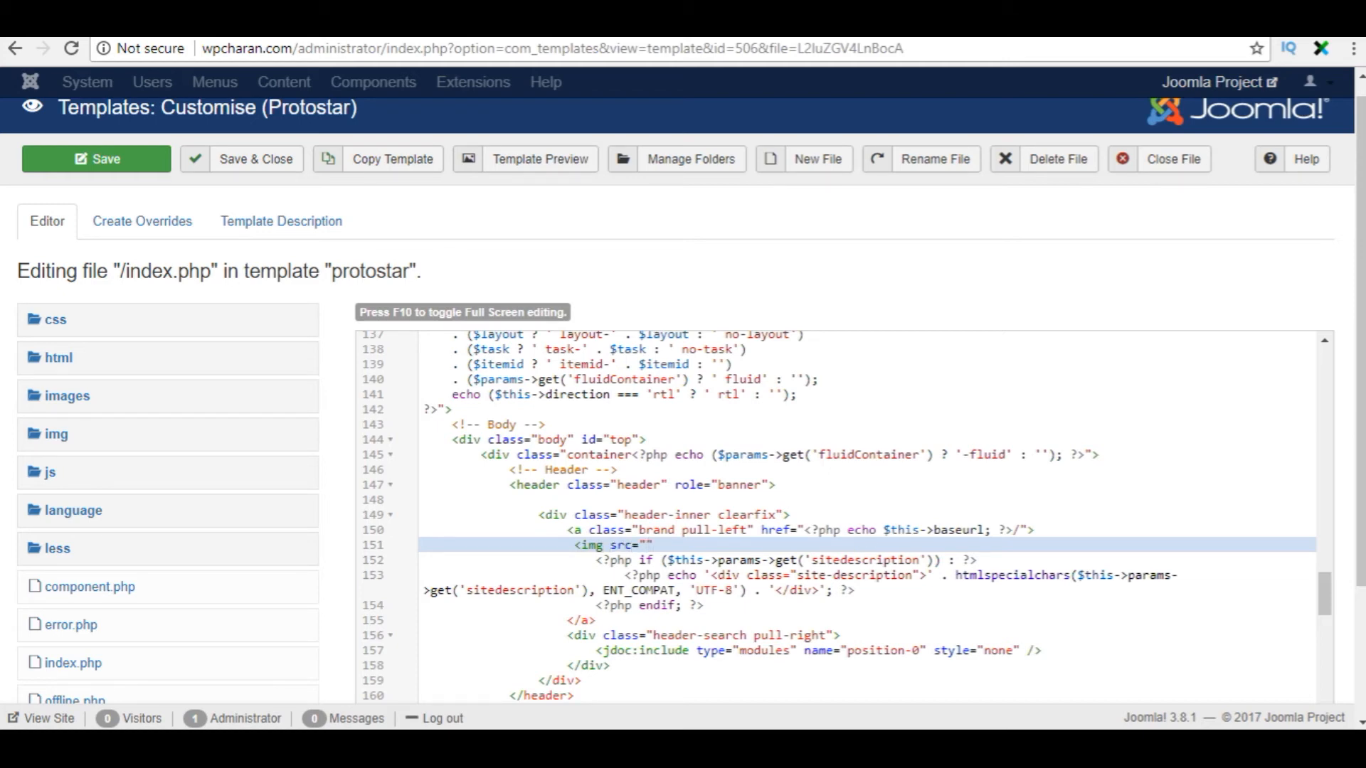
type("ht")
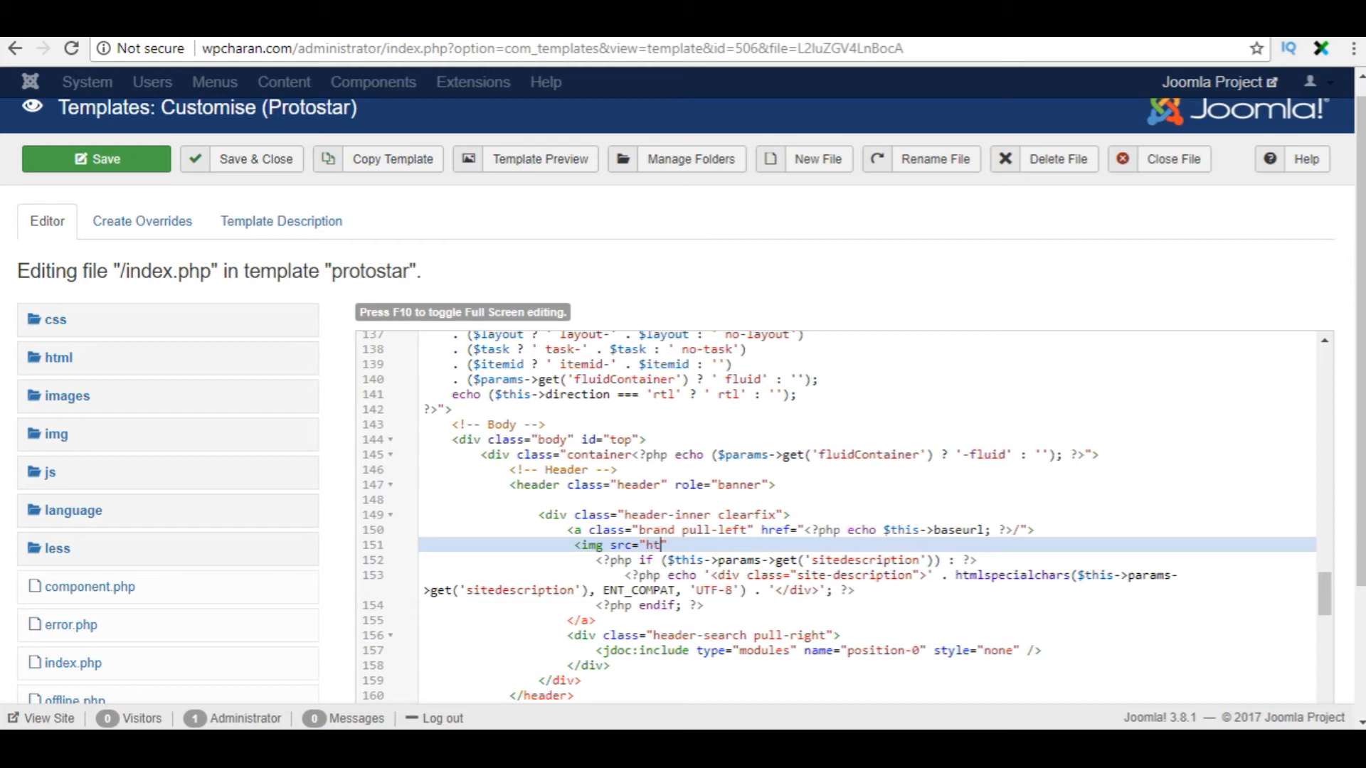
type("tp://")
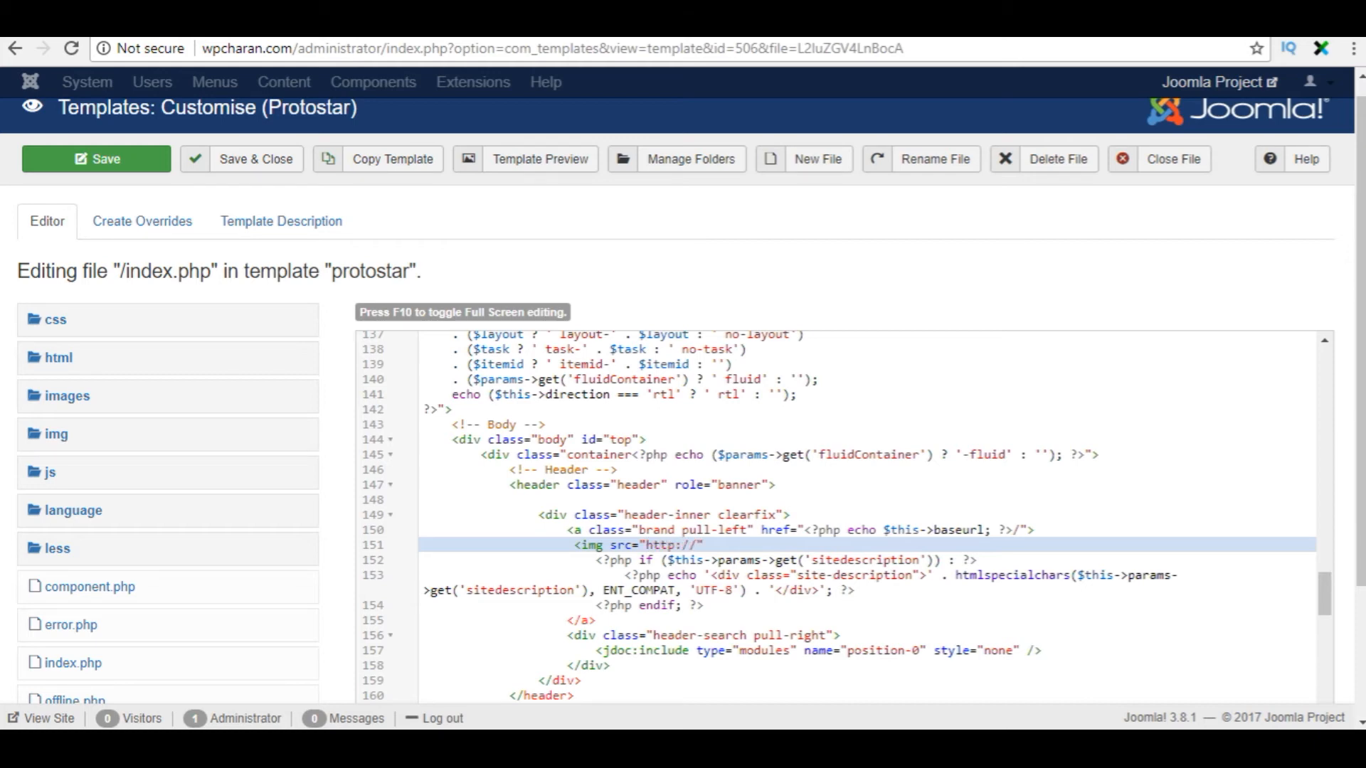
type("wpcharan")
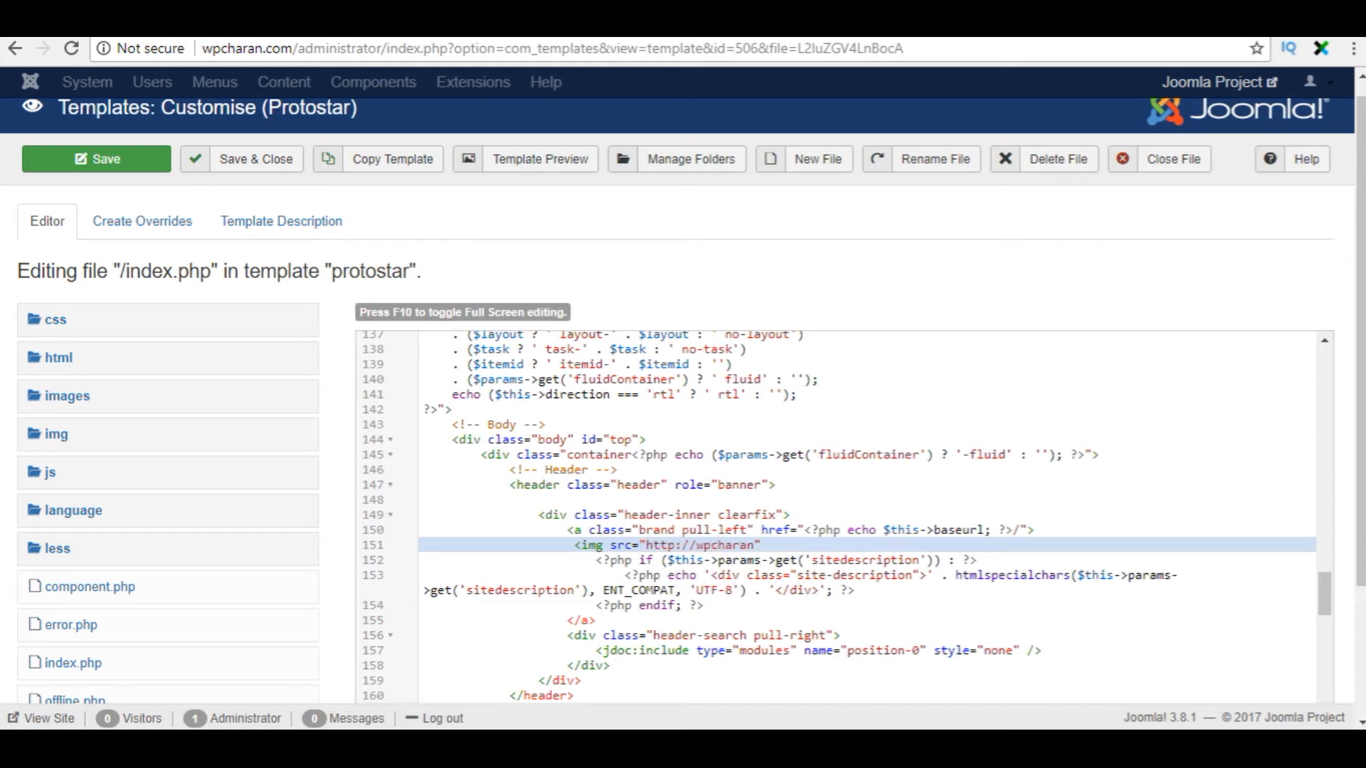
type(".com/")
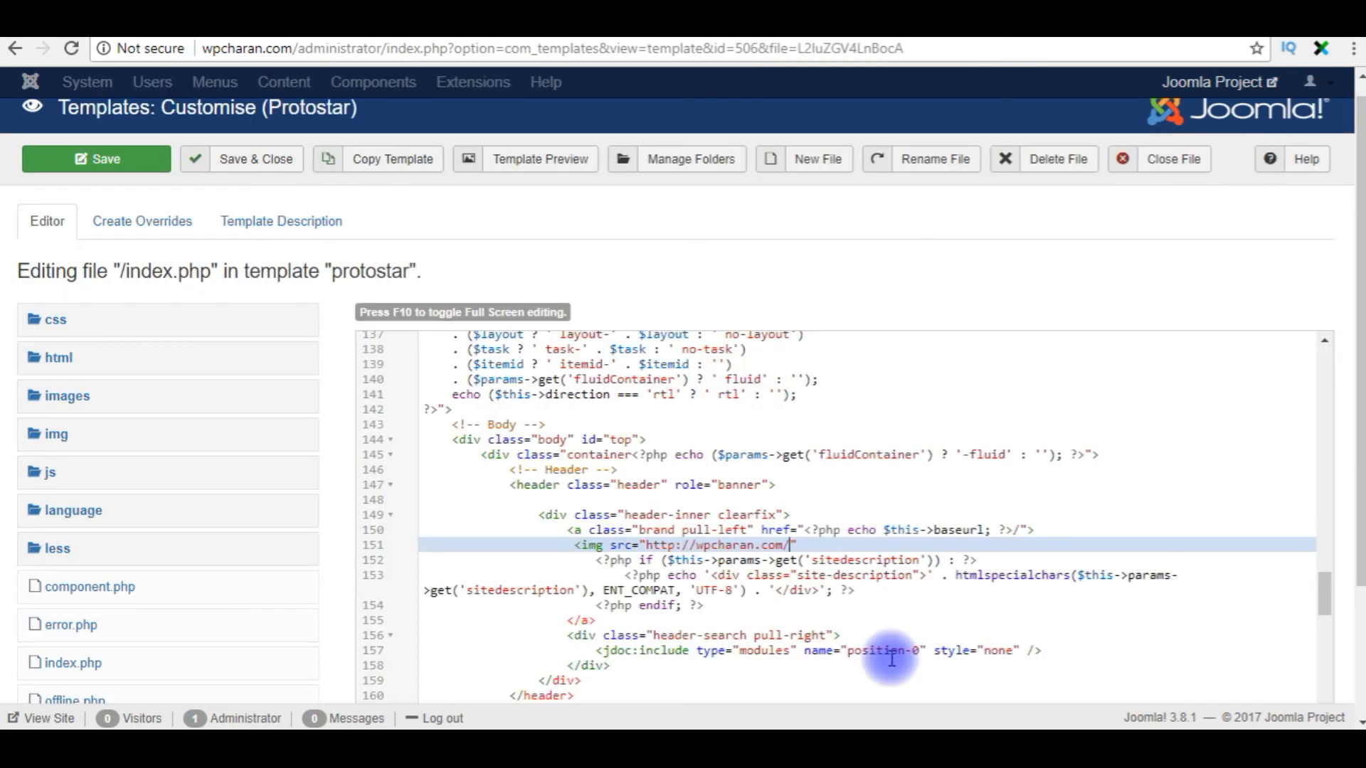
type("images/headers/")
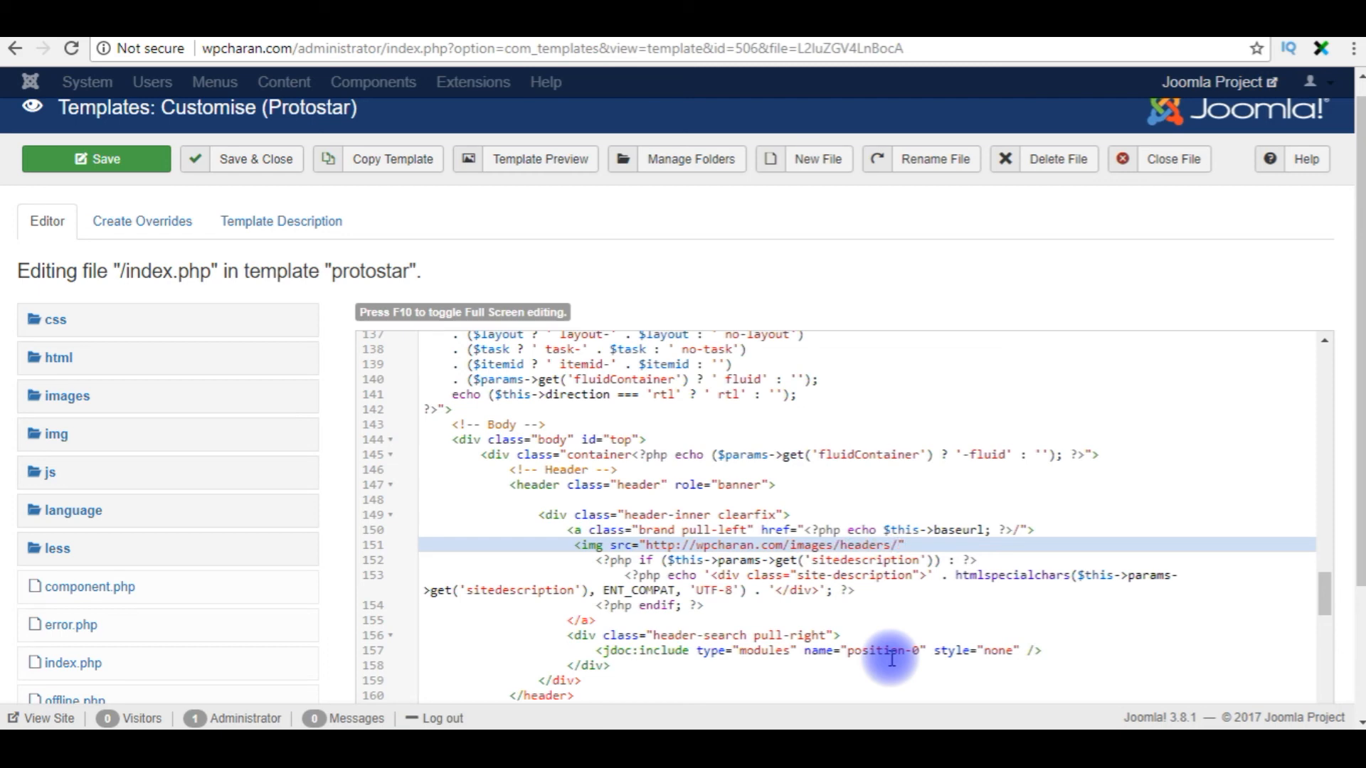
type("wpcharan.jpg")
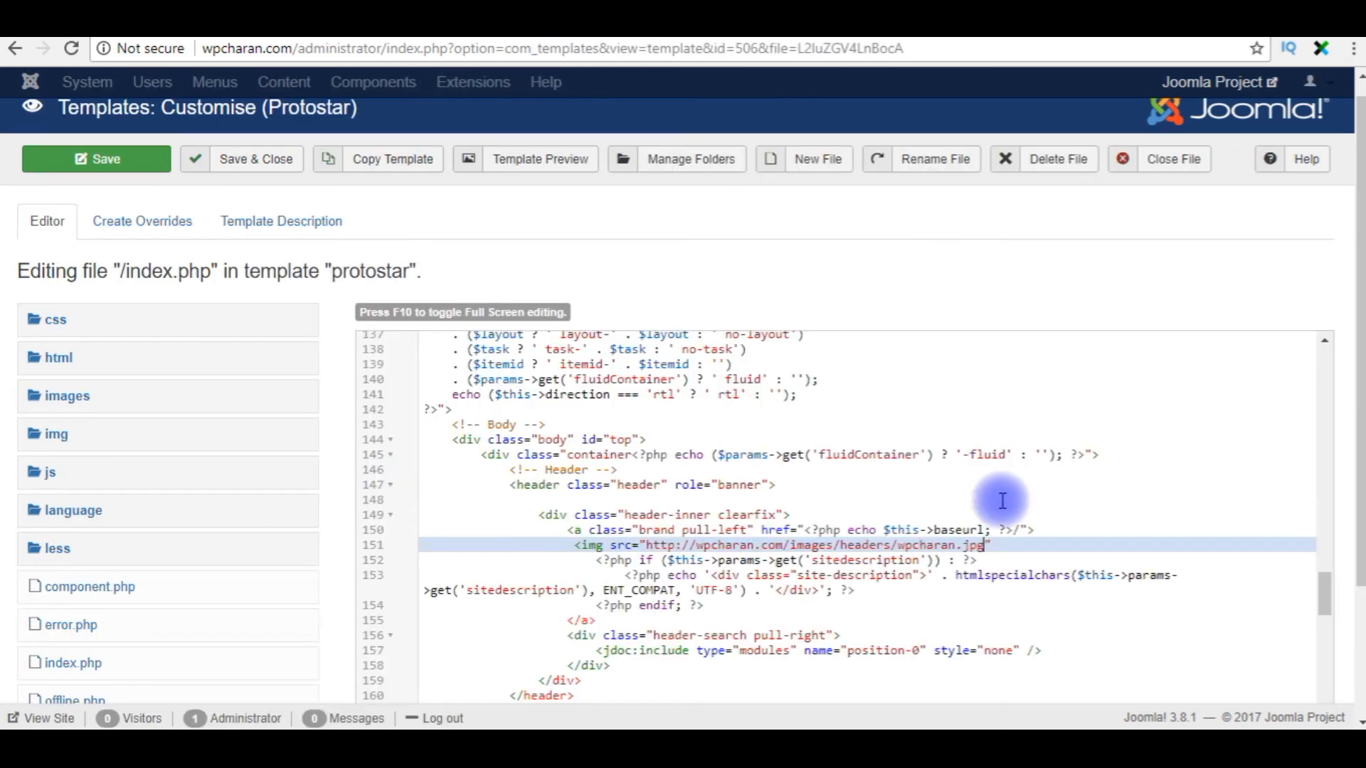
type("/")
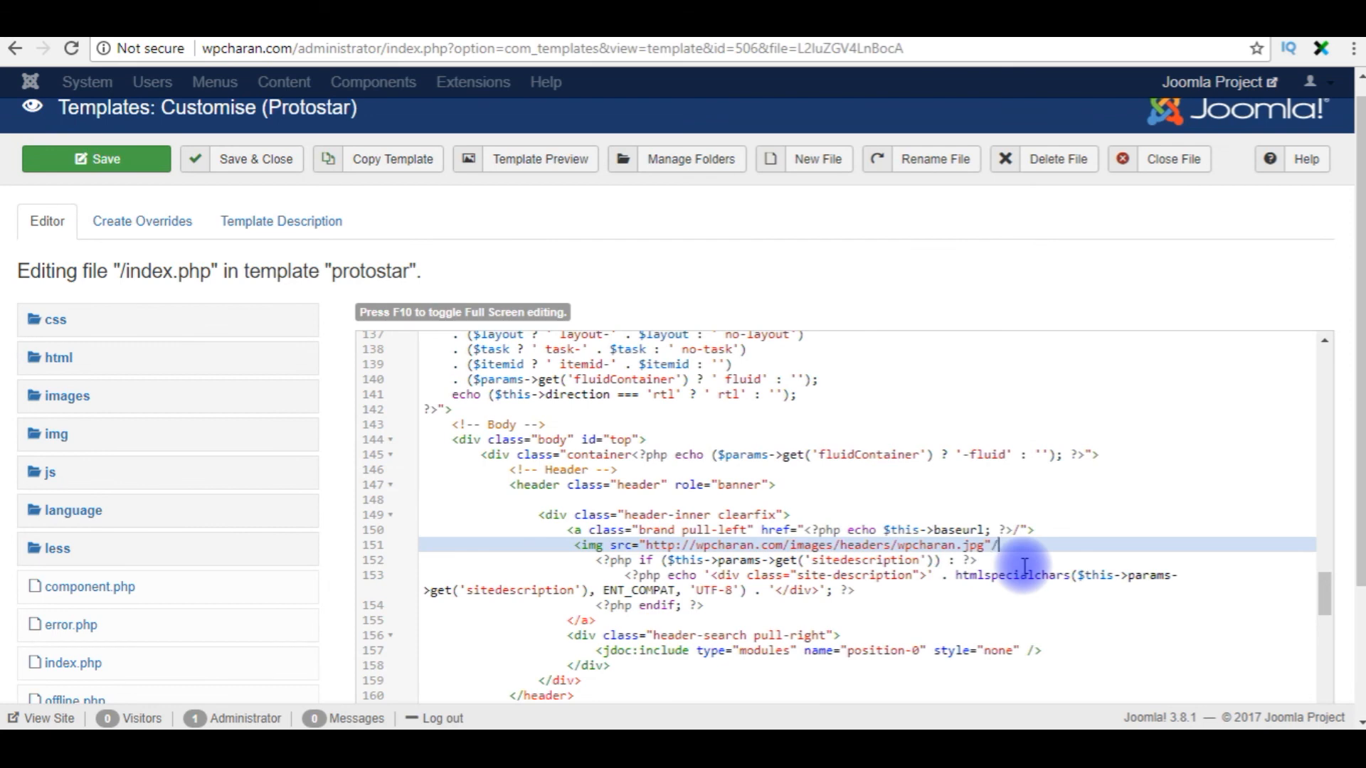
mouse_move(273, 413)
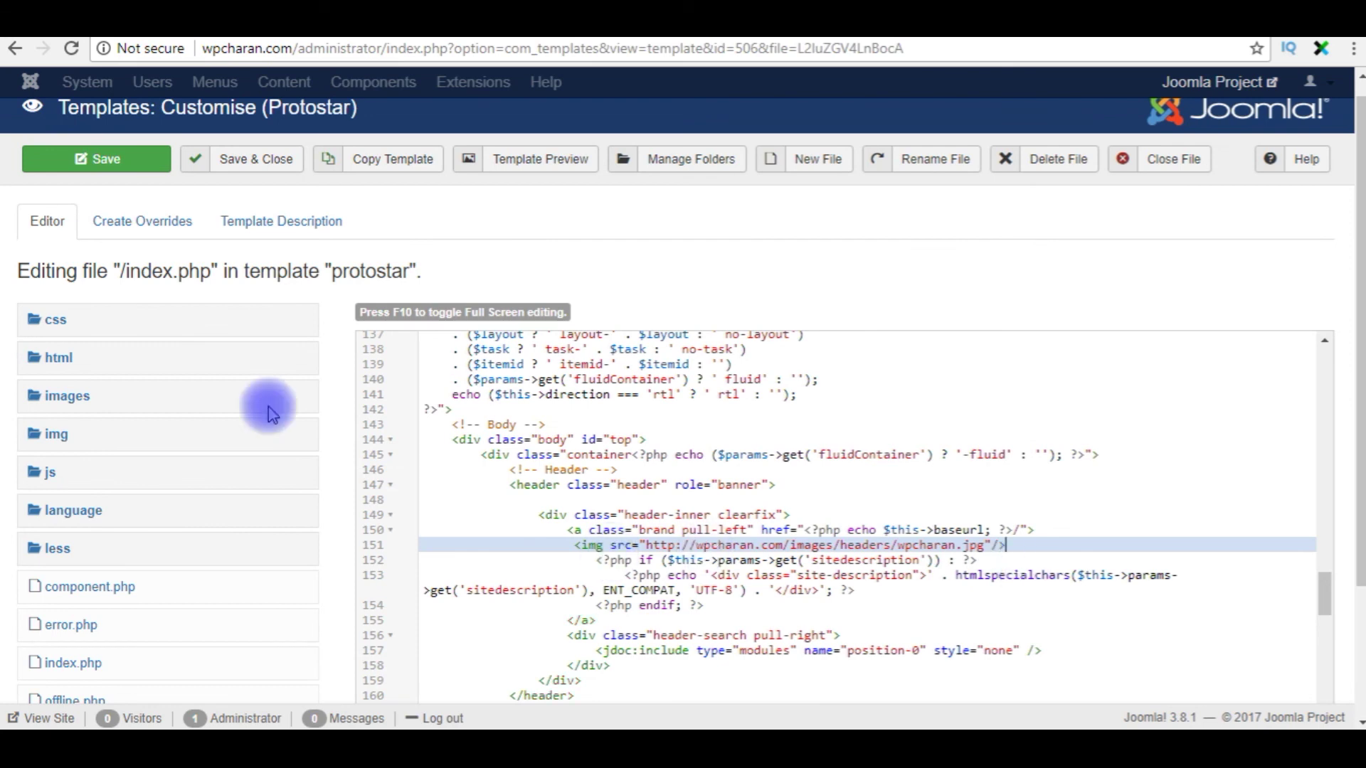
- Save index.php and get the File saved confirmation
left_click(95, 158)
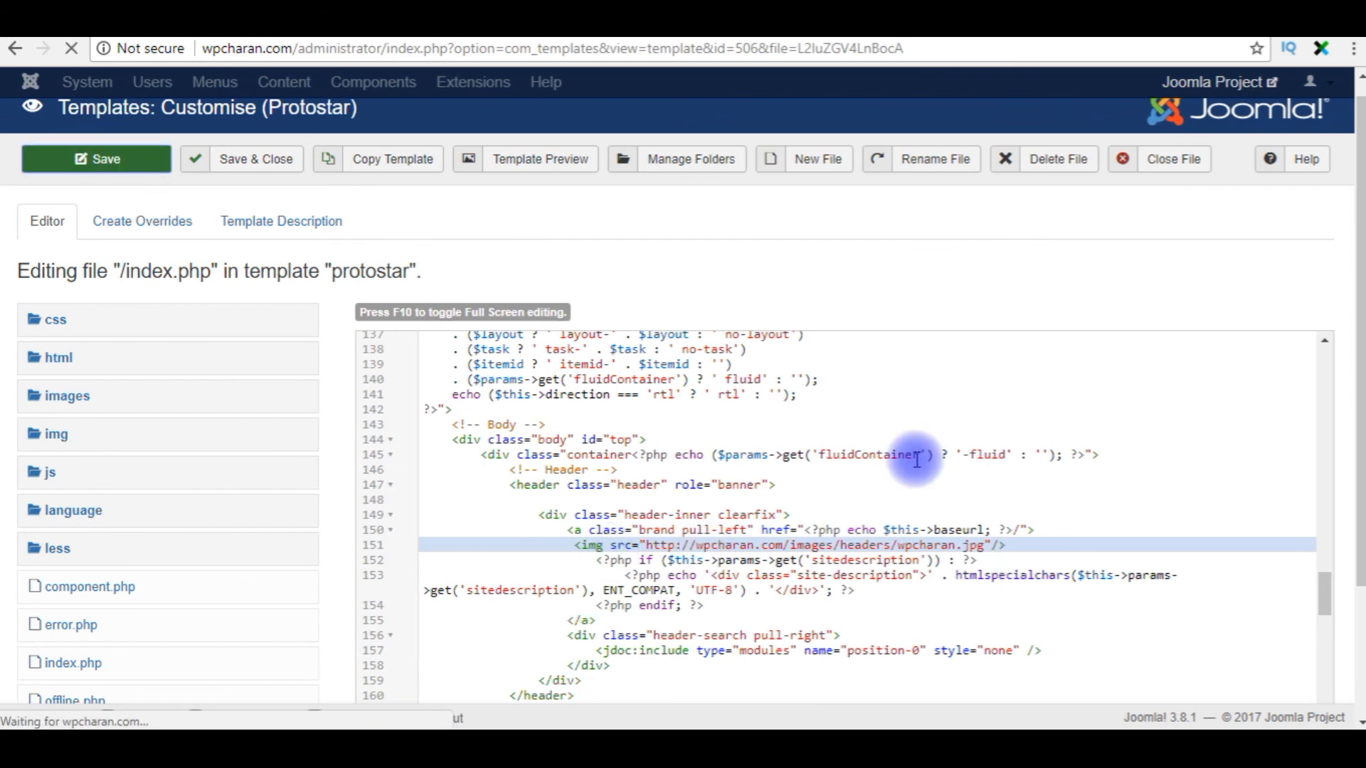
left_click(95, 158)
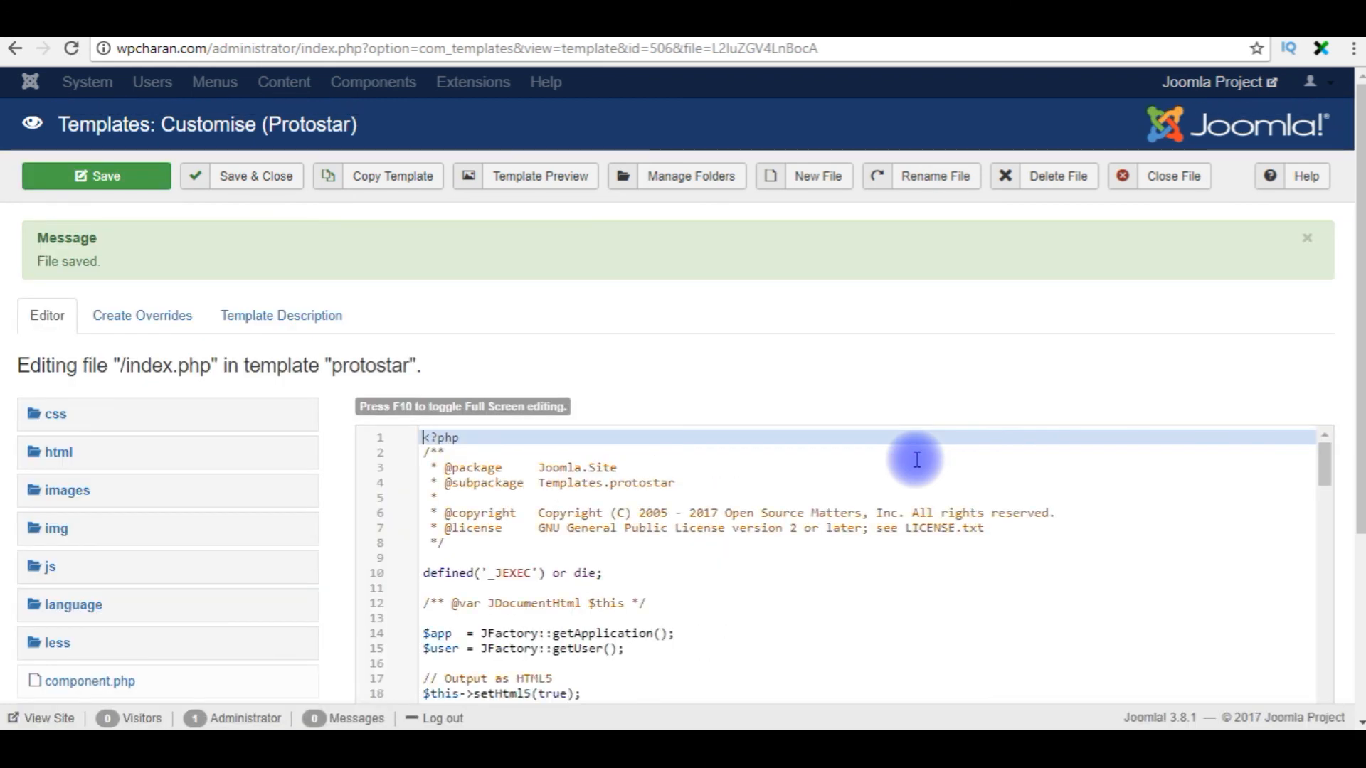
mouse_move(657, 411)
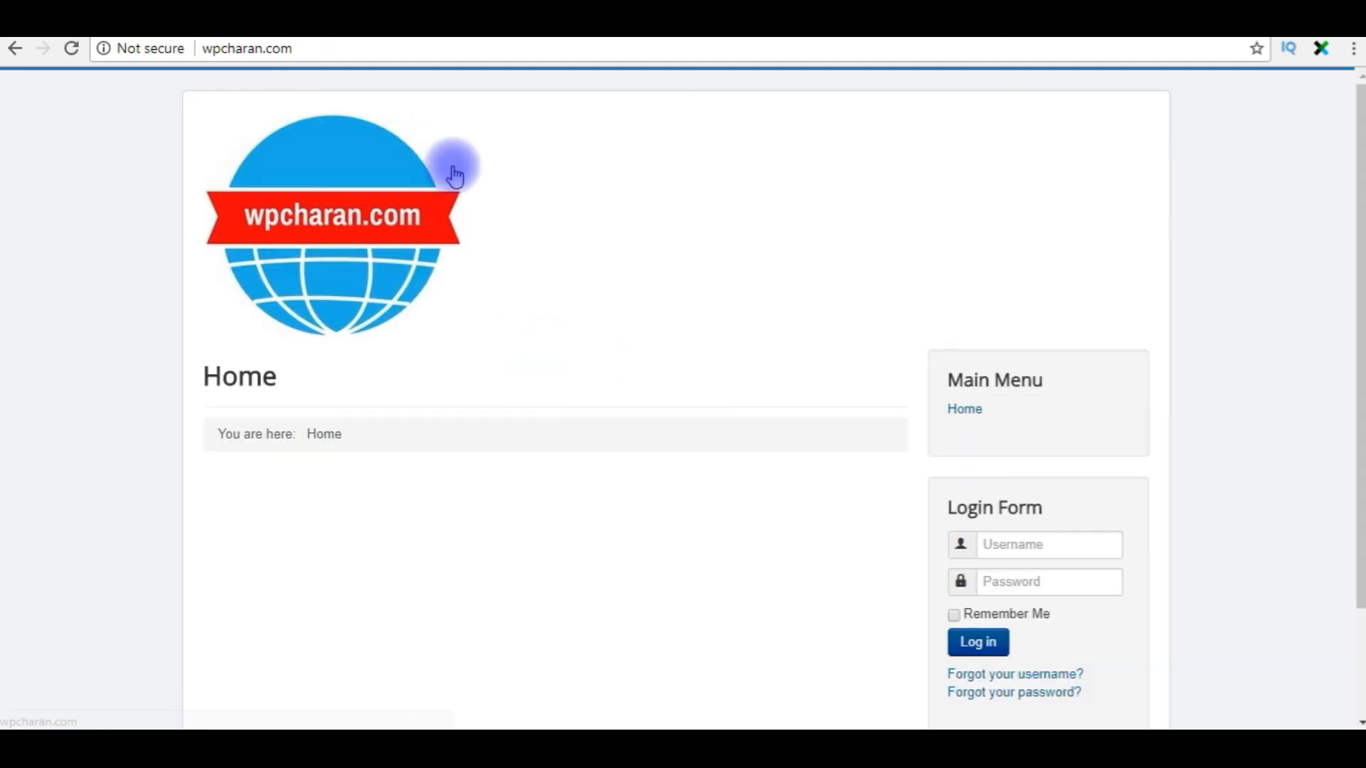
mouse_move(449, 181)
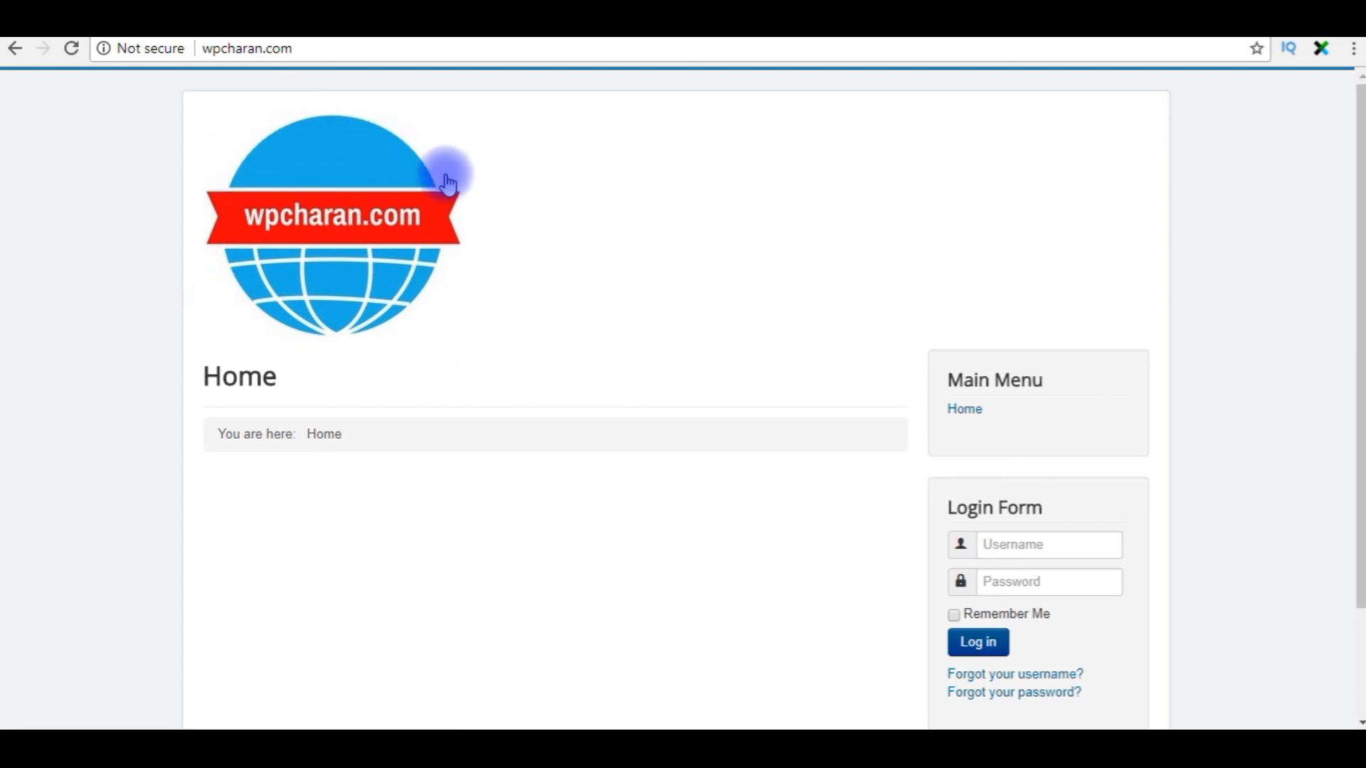
mouse_move(353, 374)
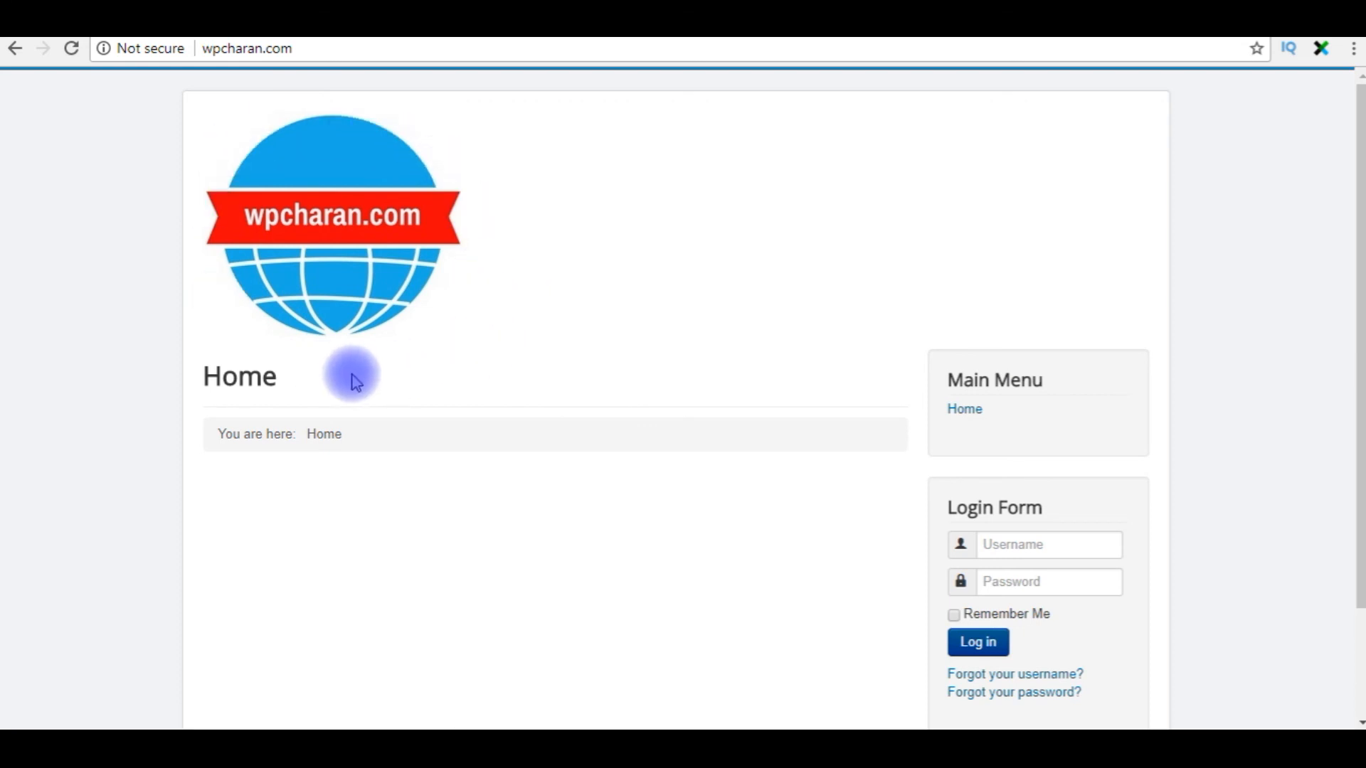